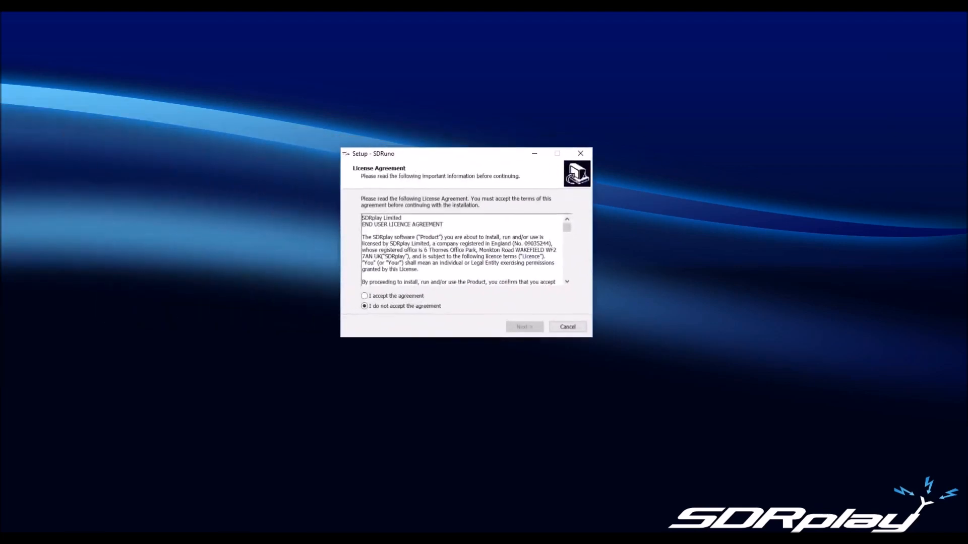
Accept the licence and keep the default install folder and desktop shortcut option.
click(524, 327)
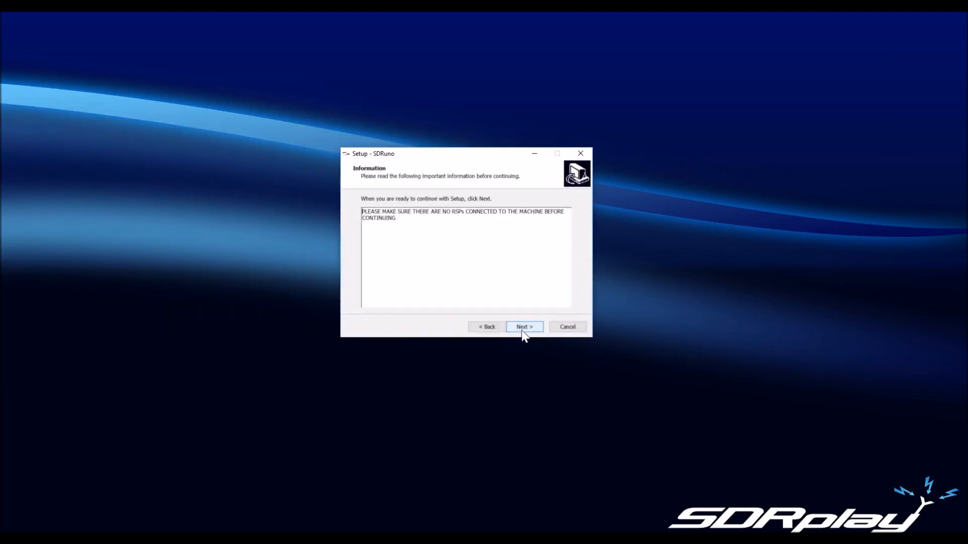
click(523, 327)
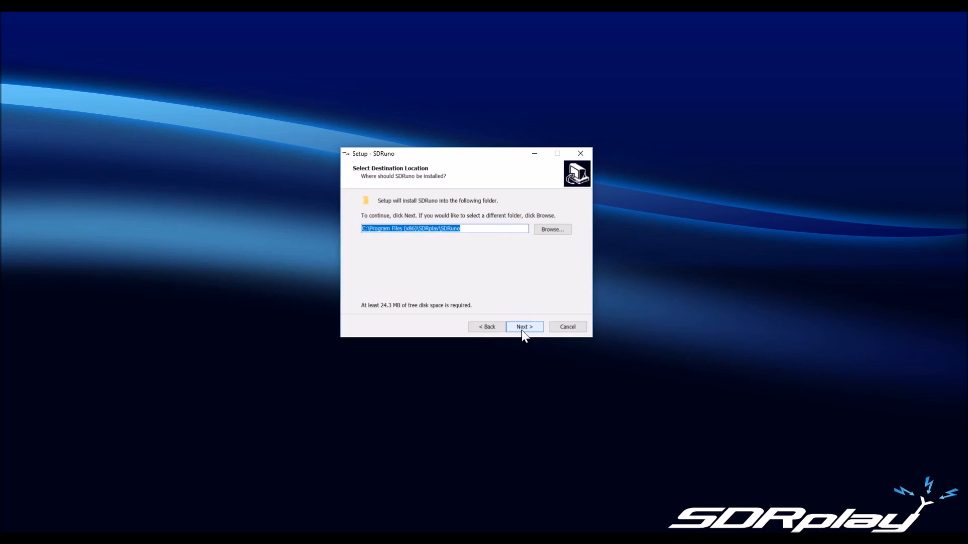
click(523, 326)
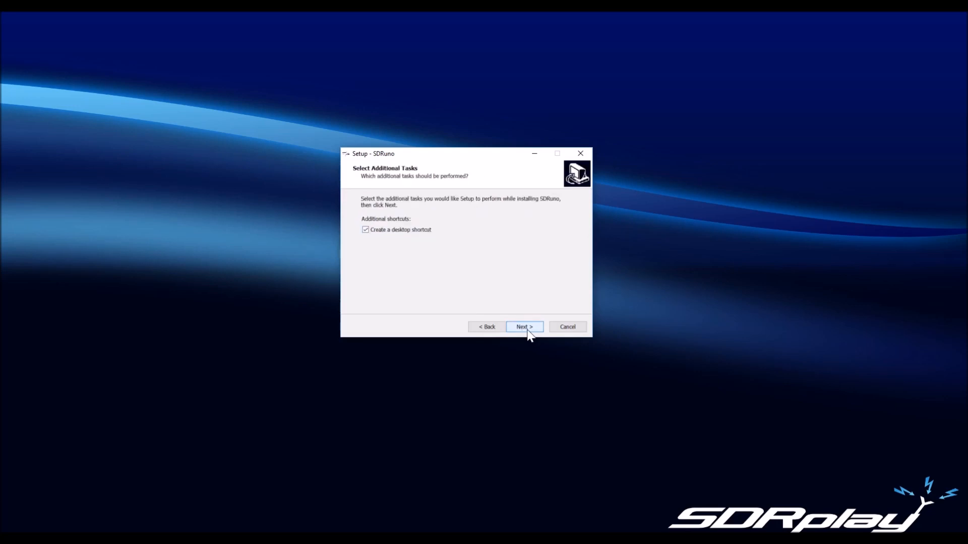
click(523, 327)
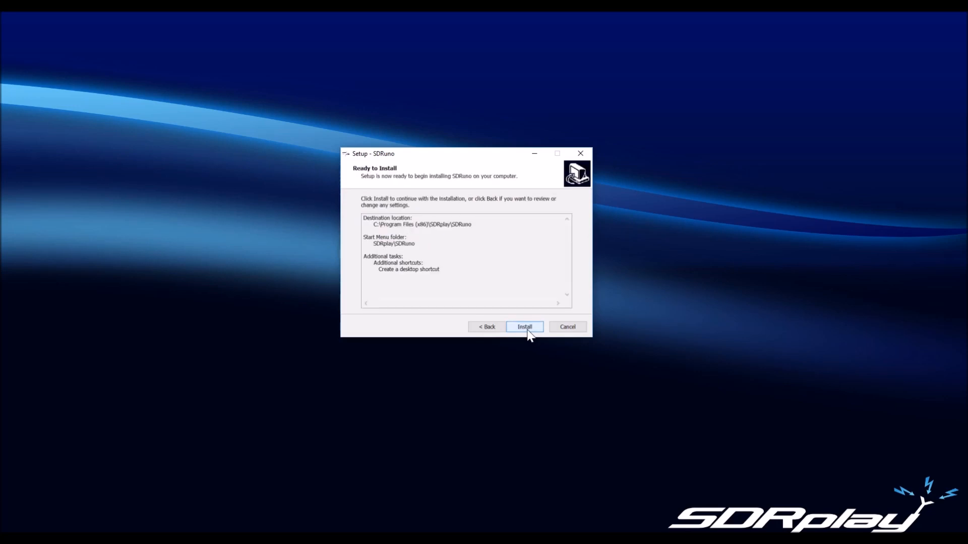
Install SDRuno and finish setup with SDRuno launched.
click(523, 326)
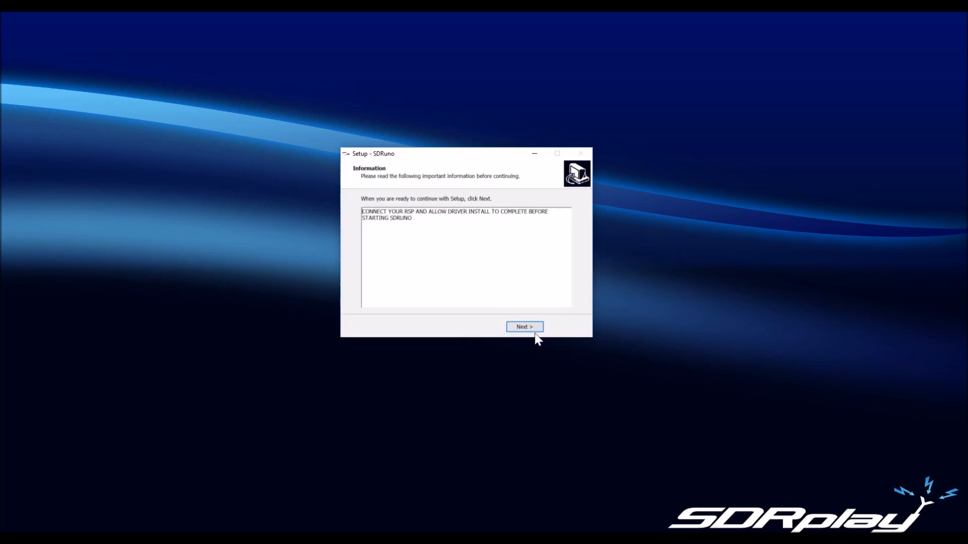
click(524, 326)
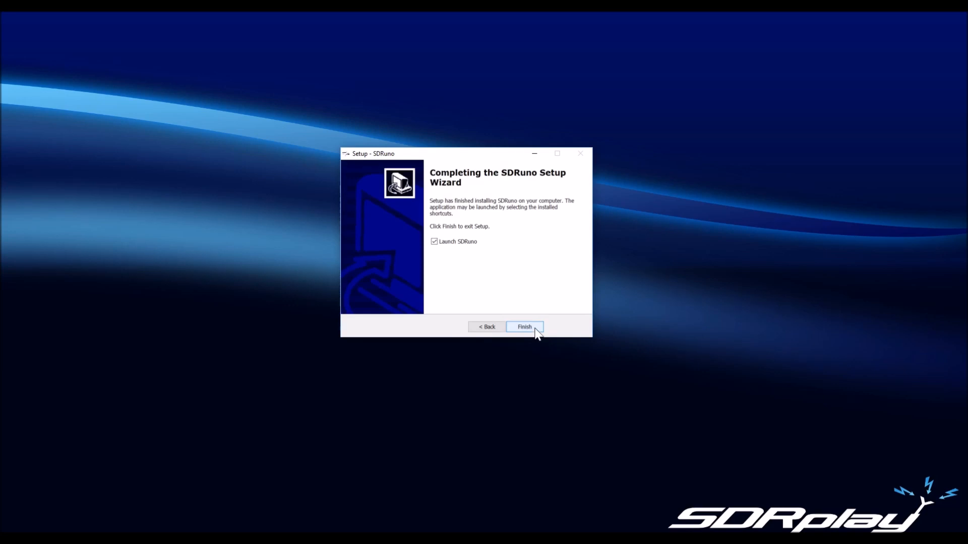
click(524, 326)
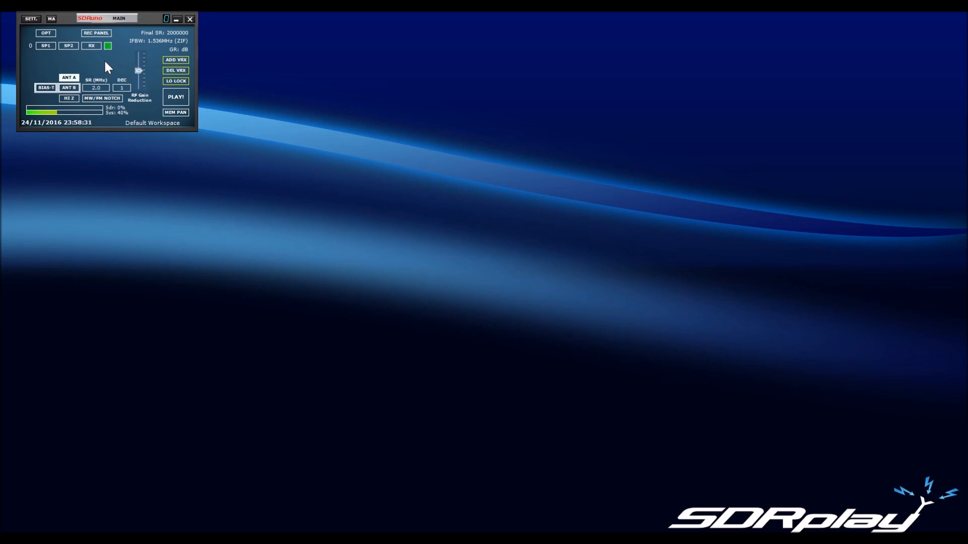
mouse_move(20, 104)
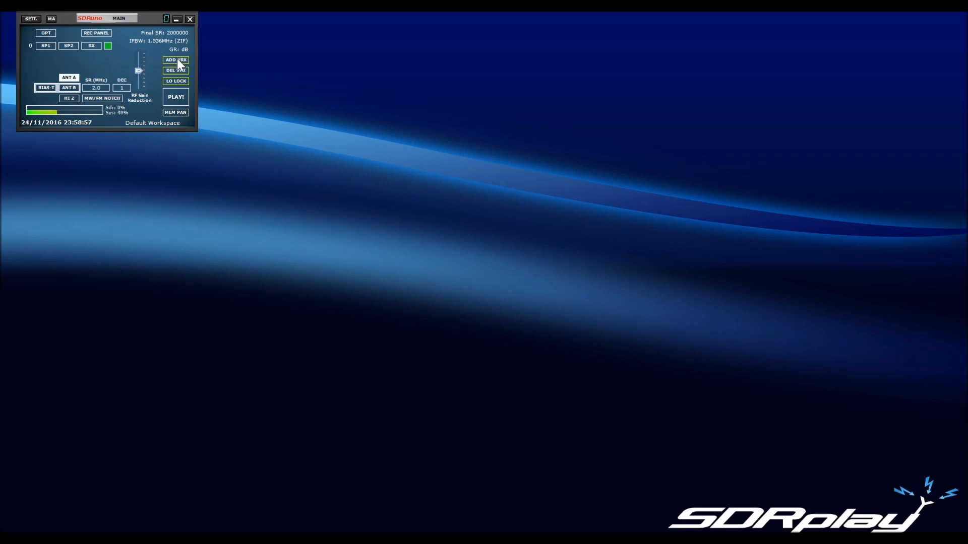
Add a virtual receiver, then delete the extras so only receiver 0 remains.
click(176, 59)
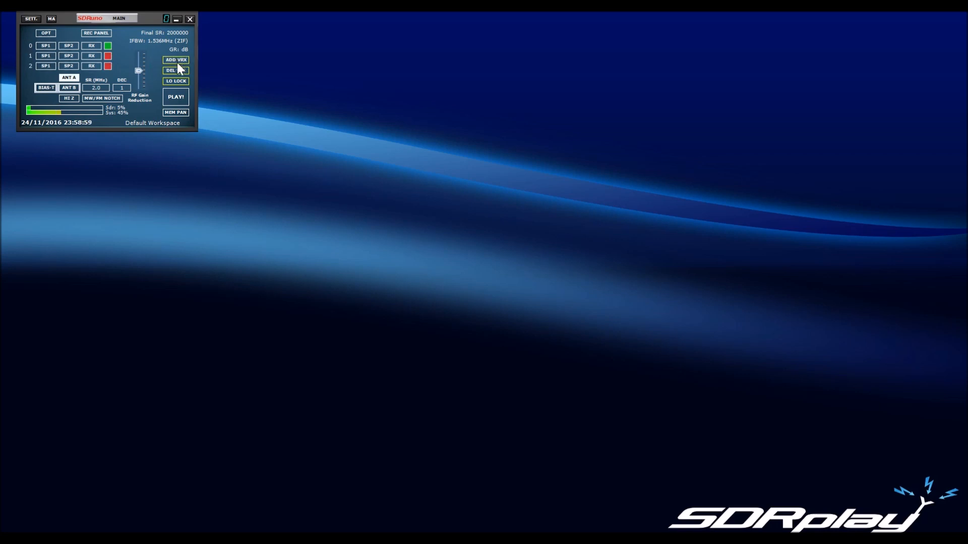
click(176, 69)
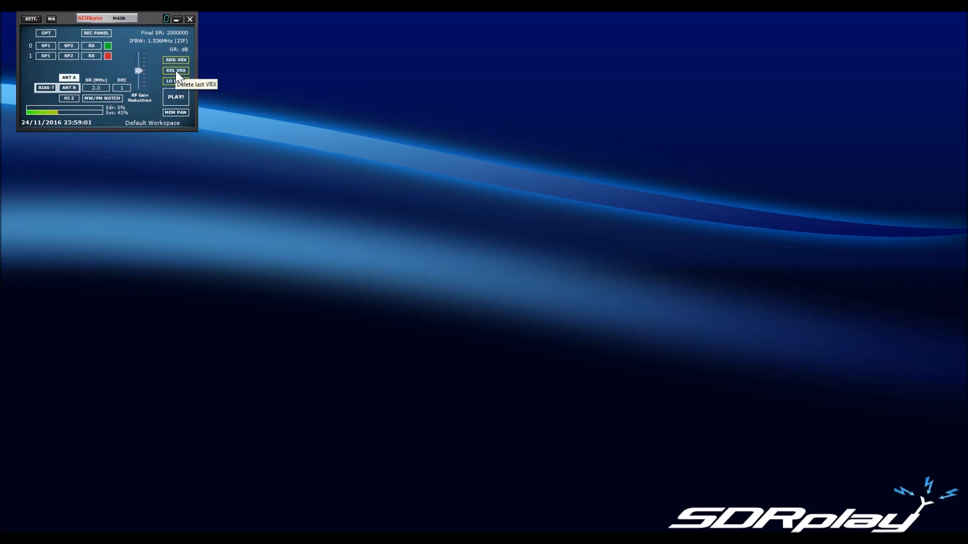
click(176, 69)
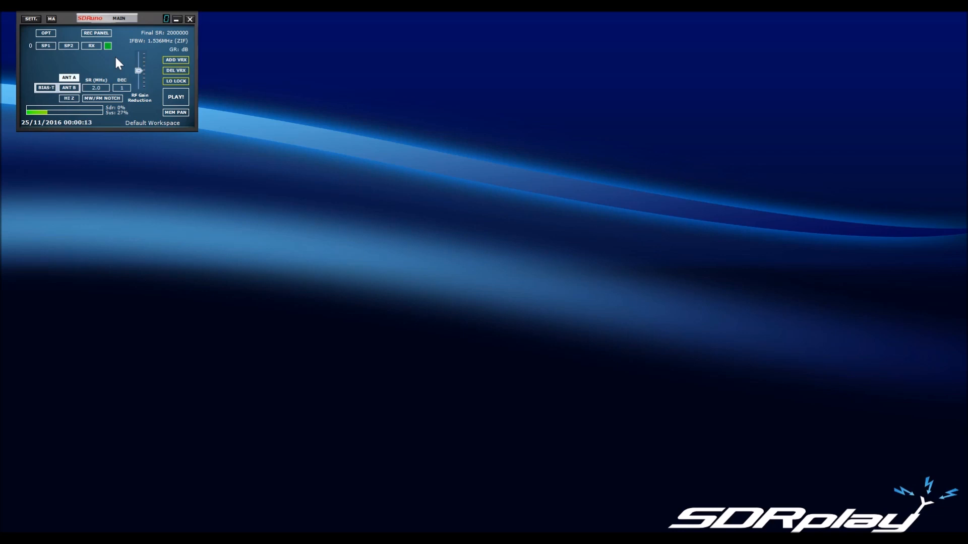
mouse_move(96, 68)
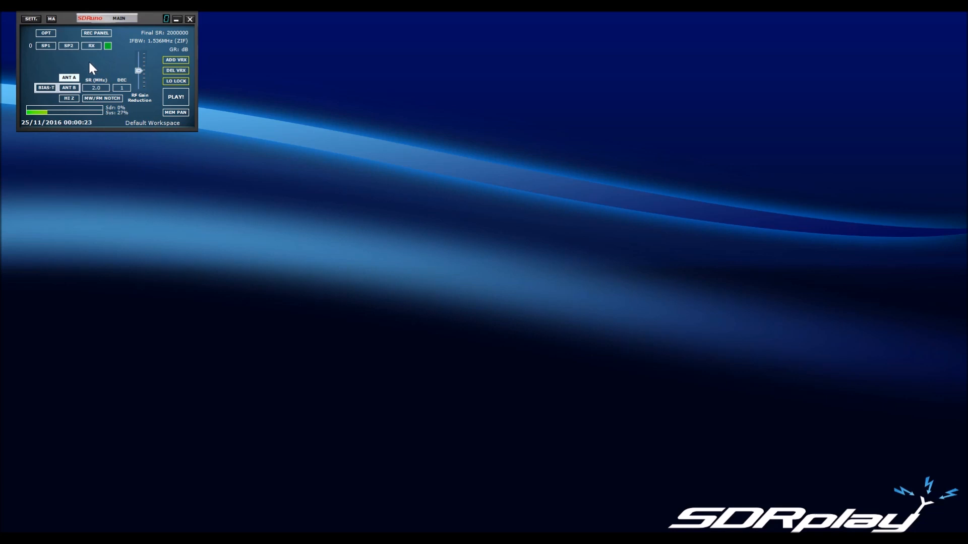
mouse_move(81, 71)
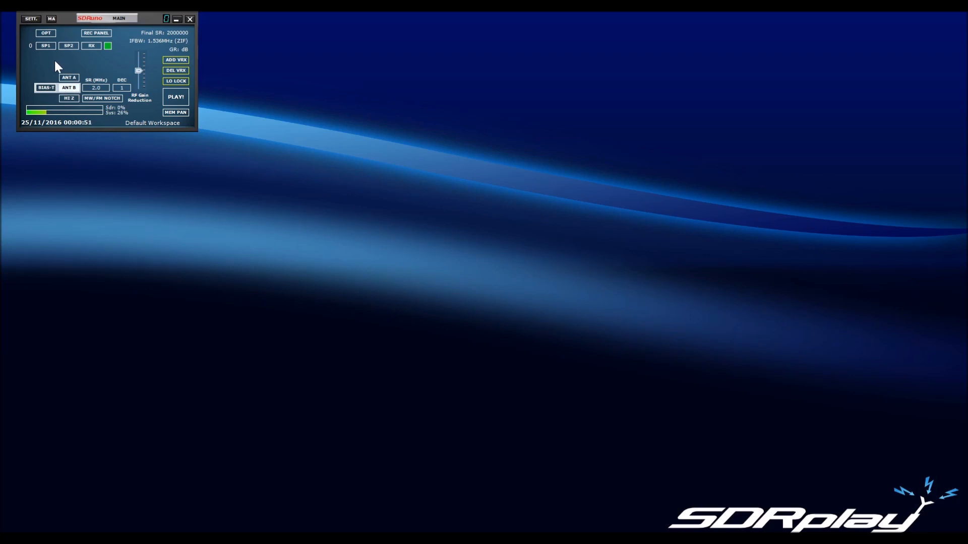
mouse_move(51, 103)
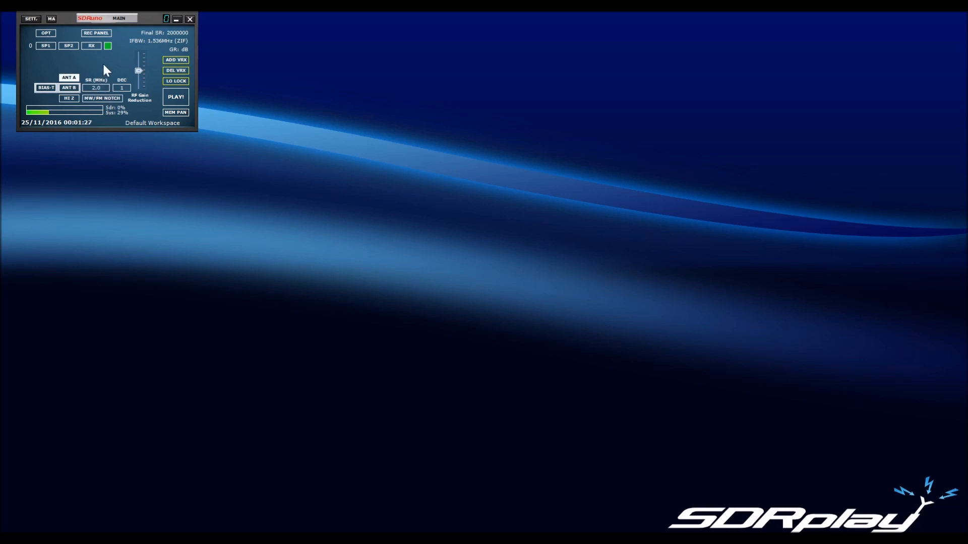
mouse_move(107, 65)
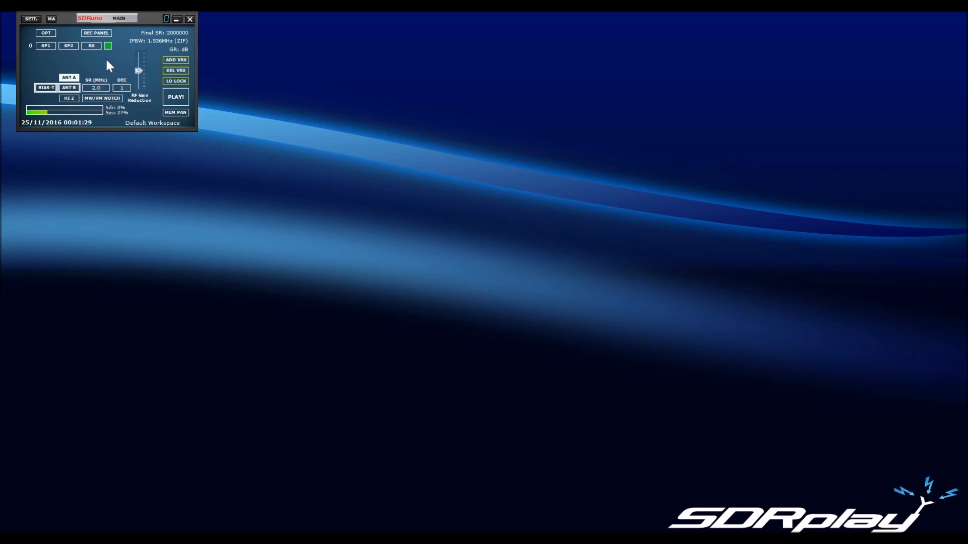
Change the RSP2 sample rate from the SR list to 3 MHz.
click(96, 88)
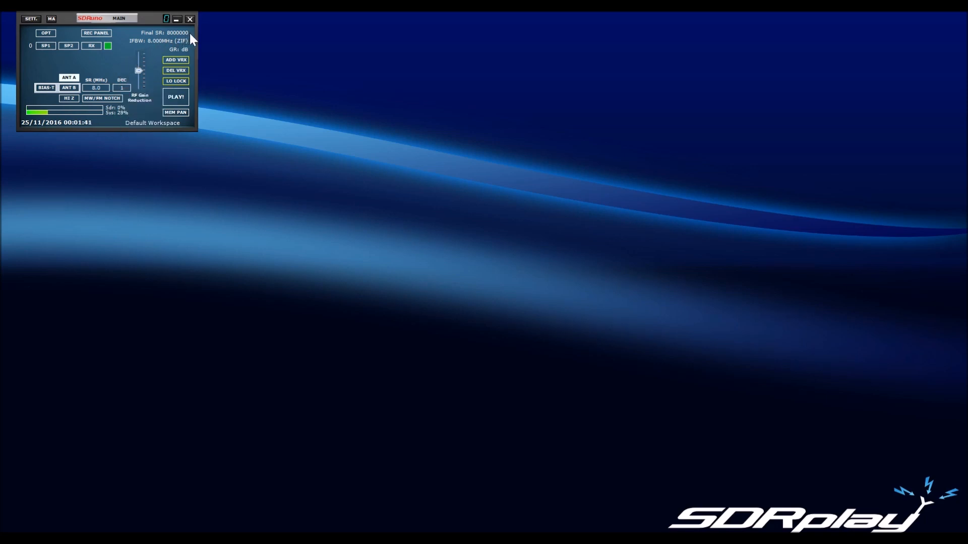
mouse_move(189, 49)
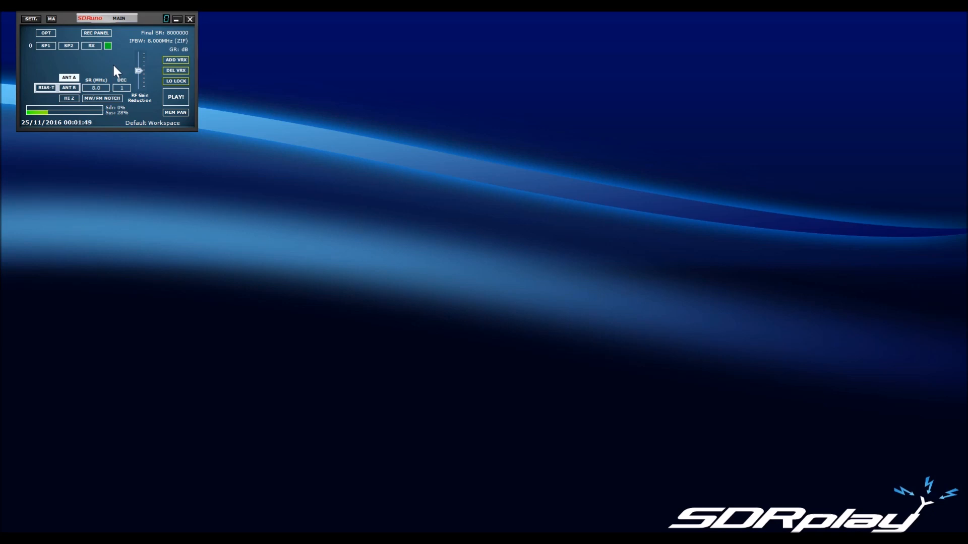
click(96, 87)
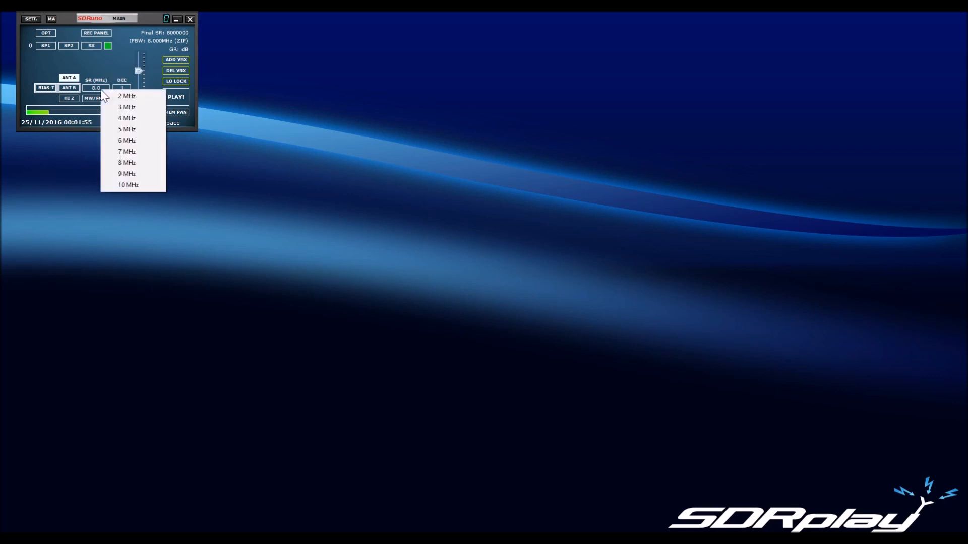
click(127, 107)
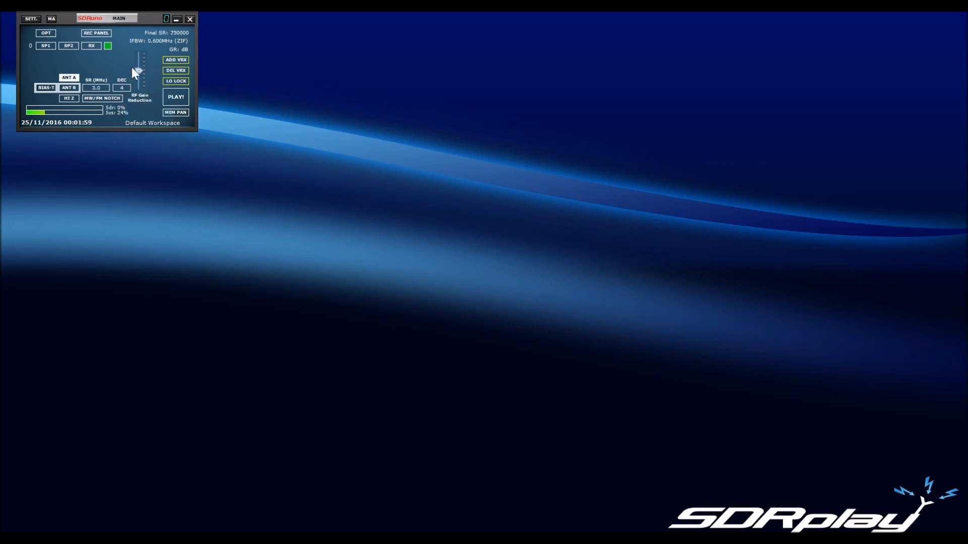
Set the sample rate to 10 MHz and briefly start streaming.
click(121, 87)
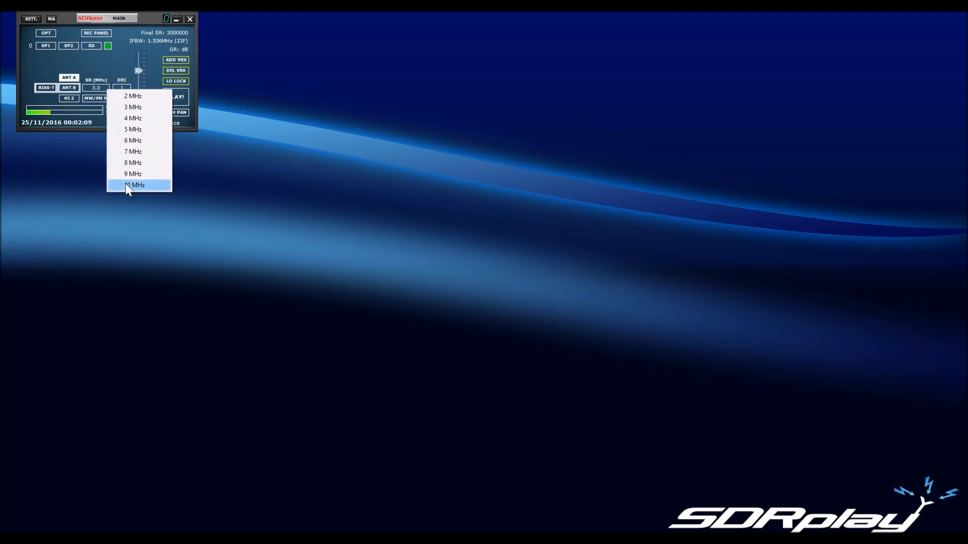
click(134, 185)
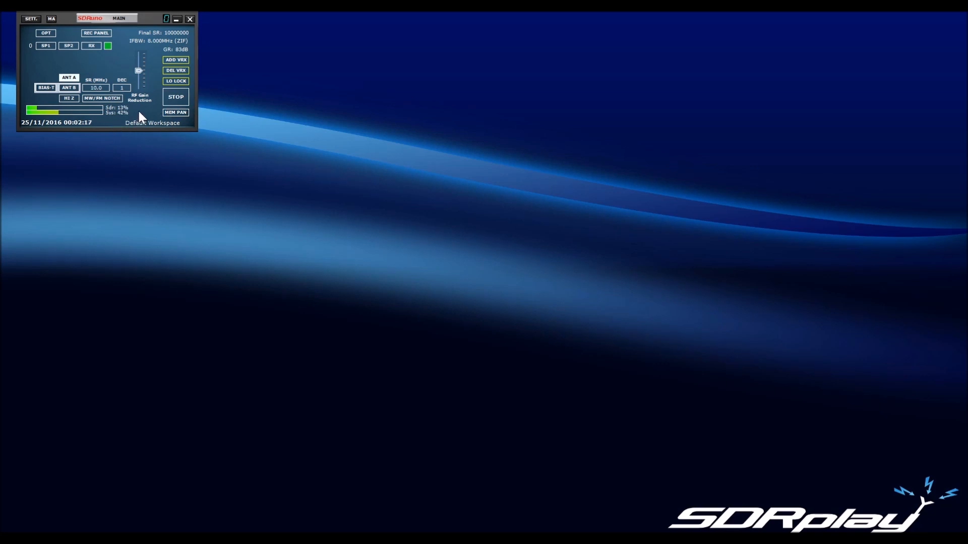
click(176, 97)
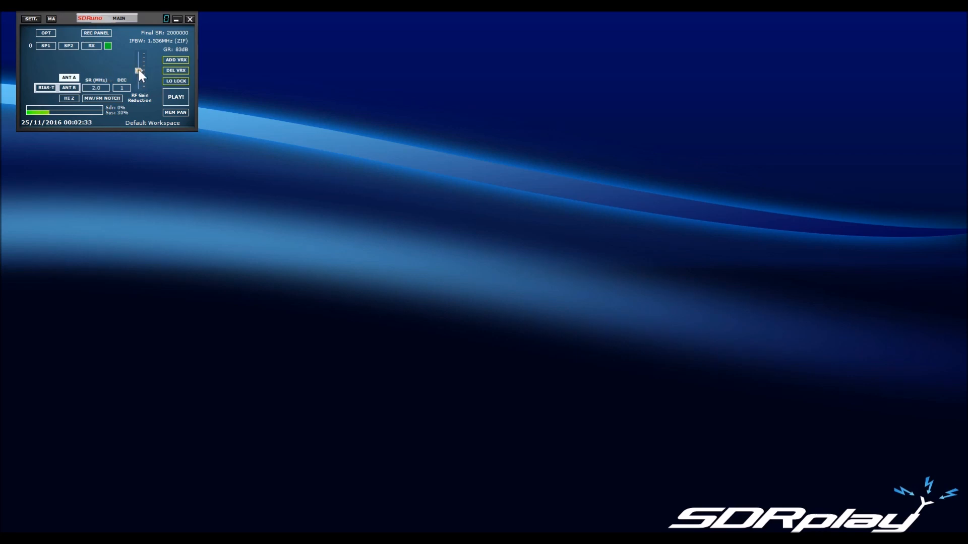
mouse_move(137, 55)
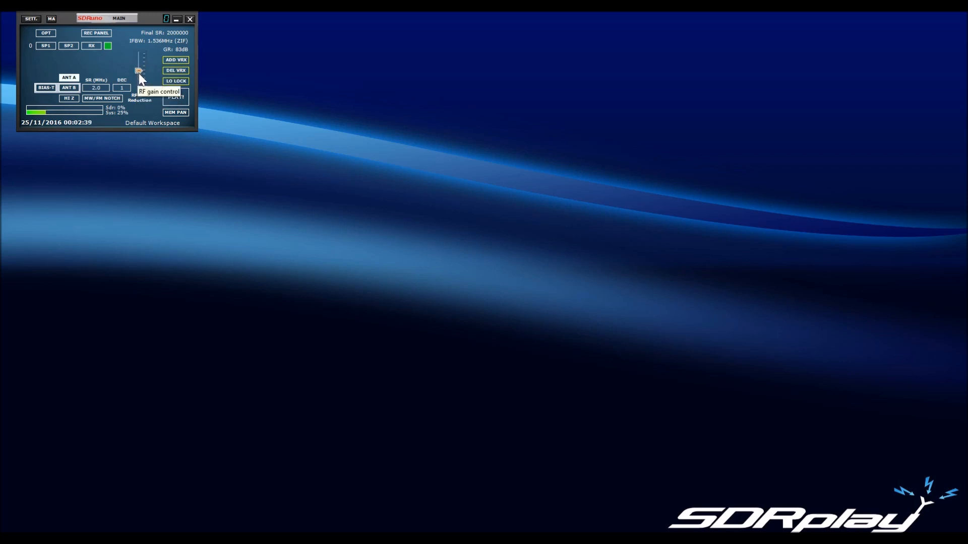
mouse_move(113, 64)
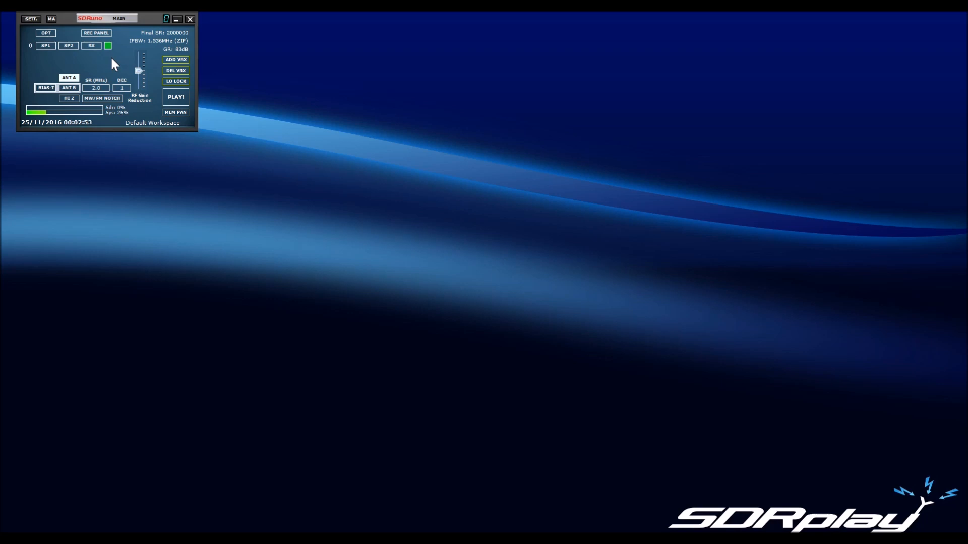
mouse_move(117, 79)
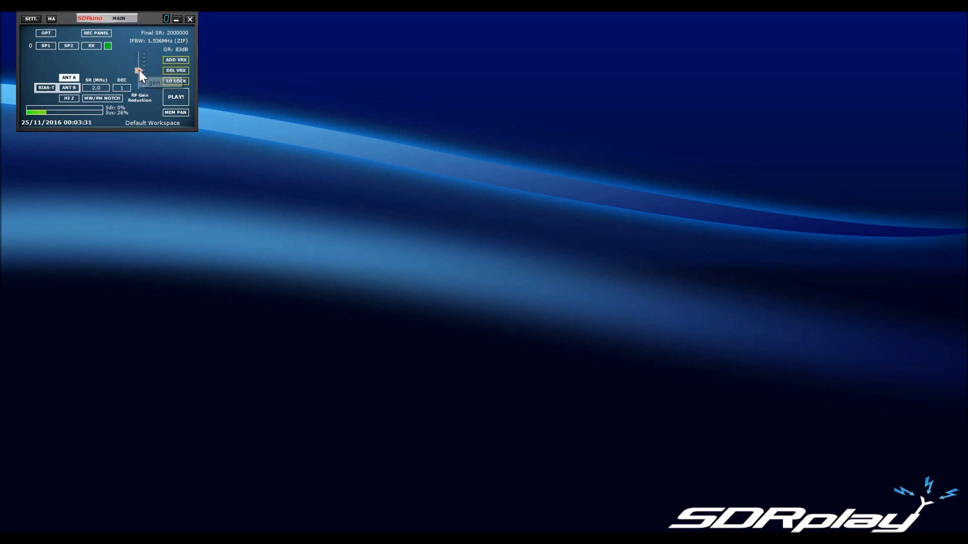
mouse_move(102, 70)
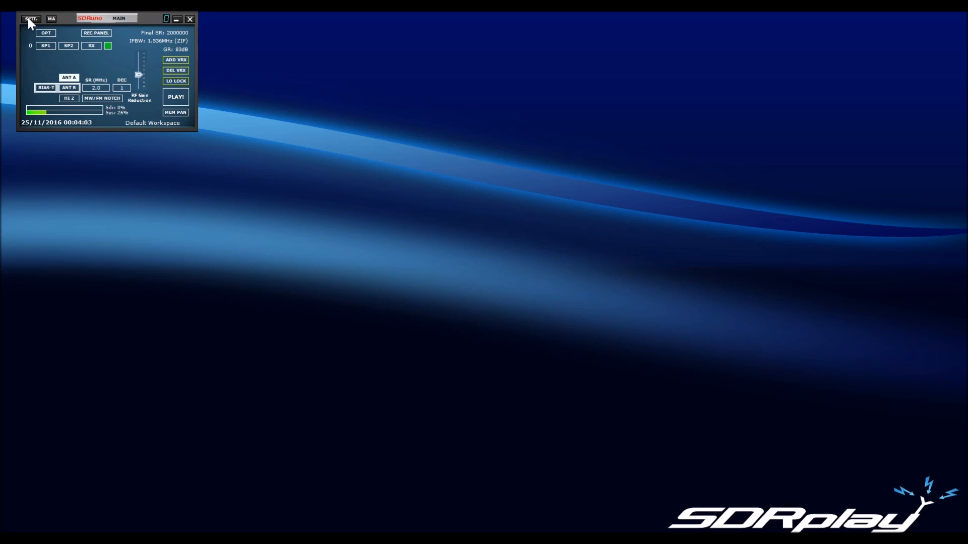
Bring up Main Settings on its INPUT page showing the RSP2 in Zero-IF mode.
click(30, 18)
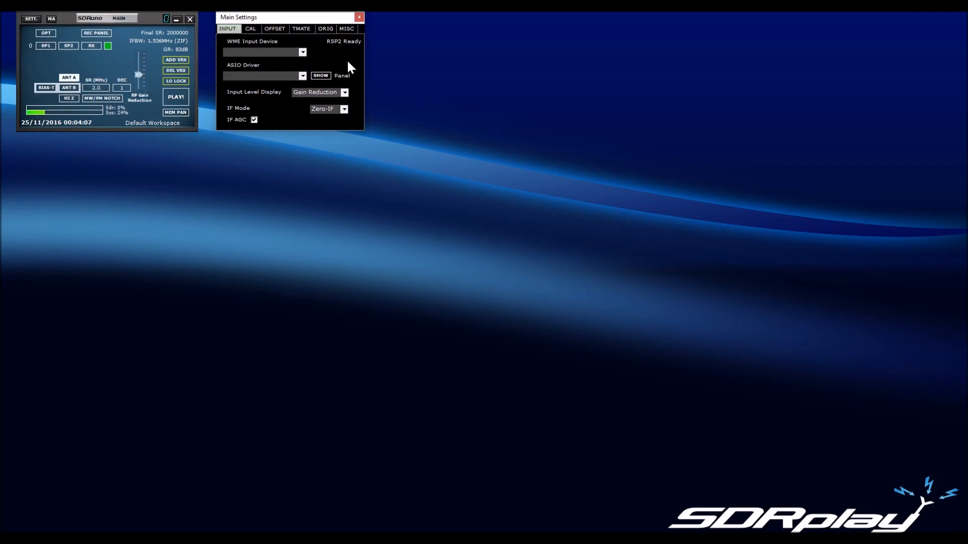
mouse_move(320, 98)
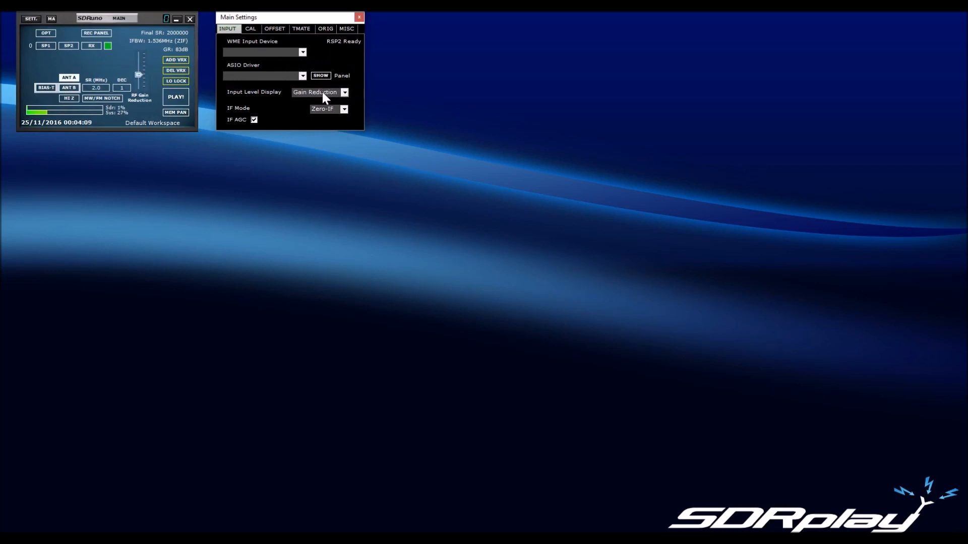
click(344, 91)
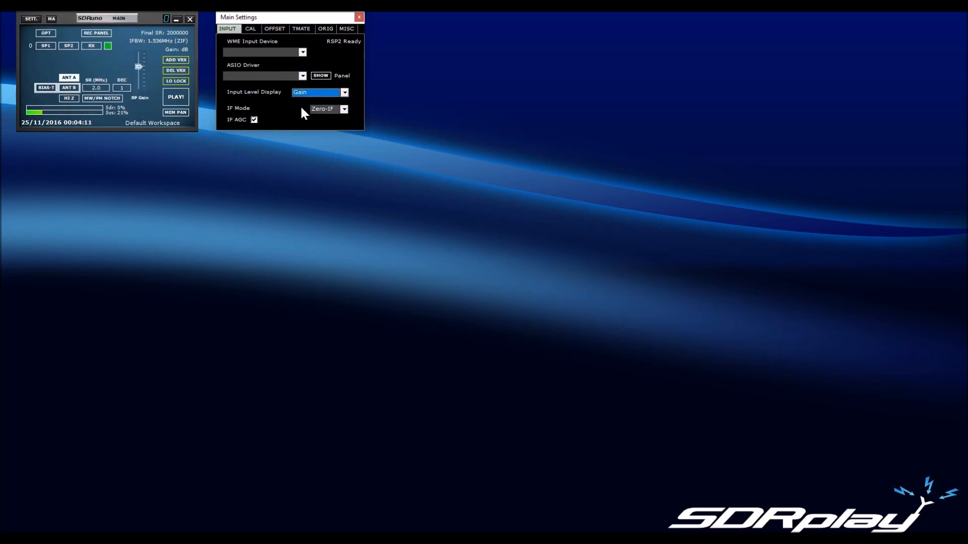
click(175, 97)
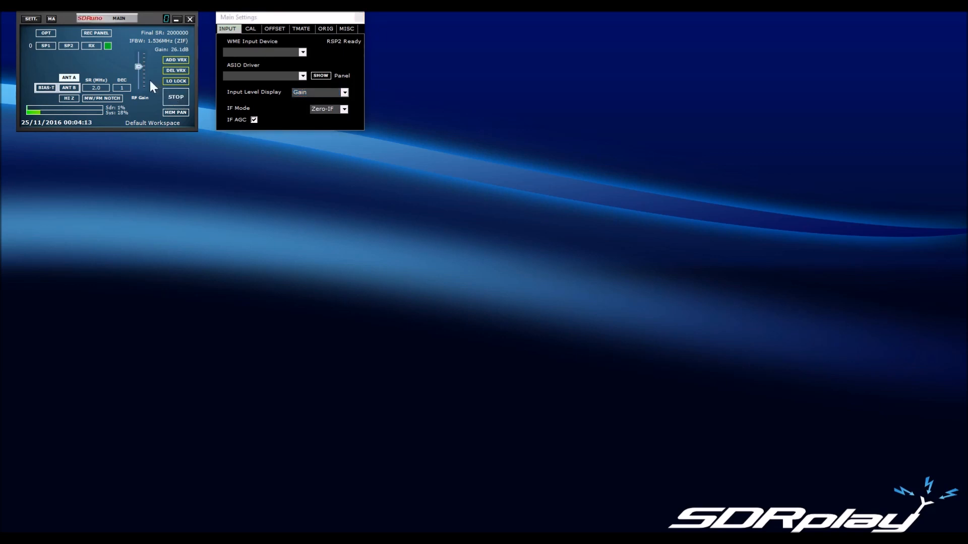
drag(138, 67, 138, 74)
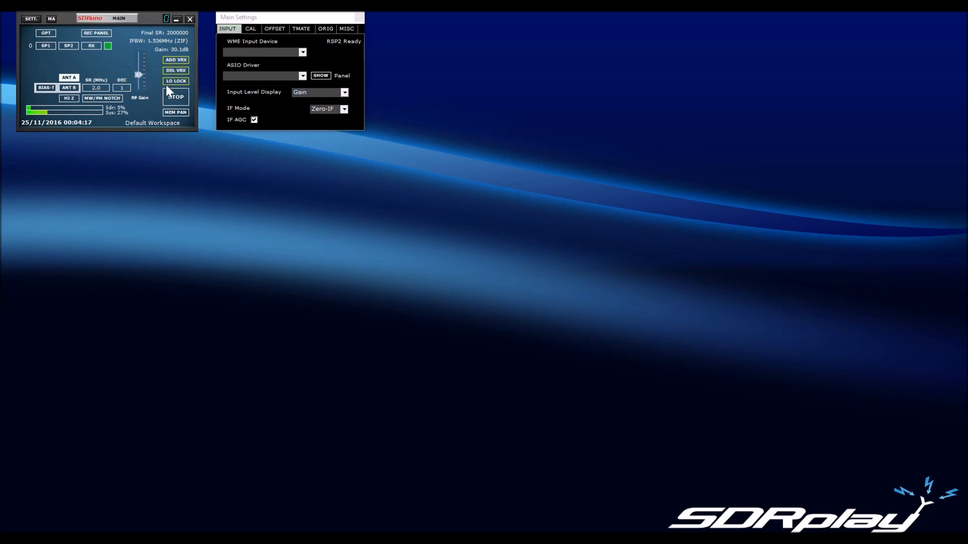
click(175, 97)
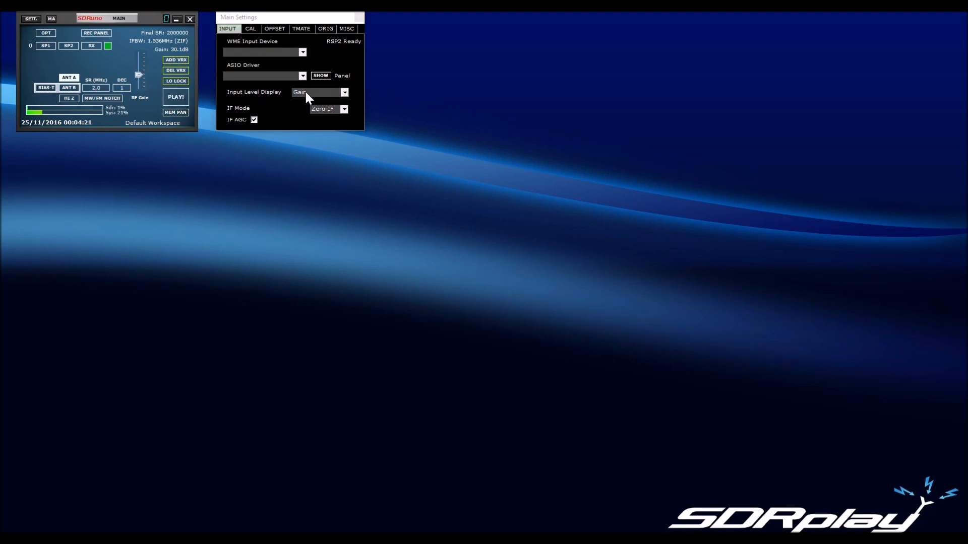
click(343, 109)
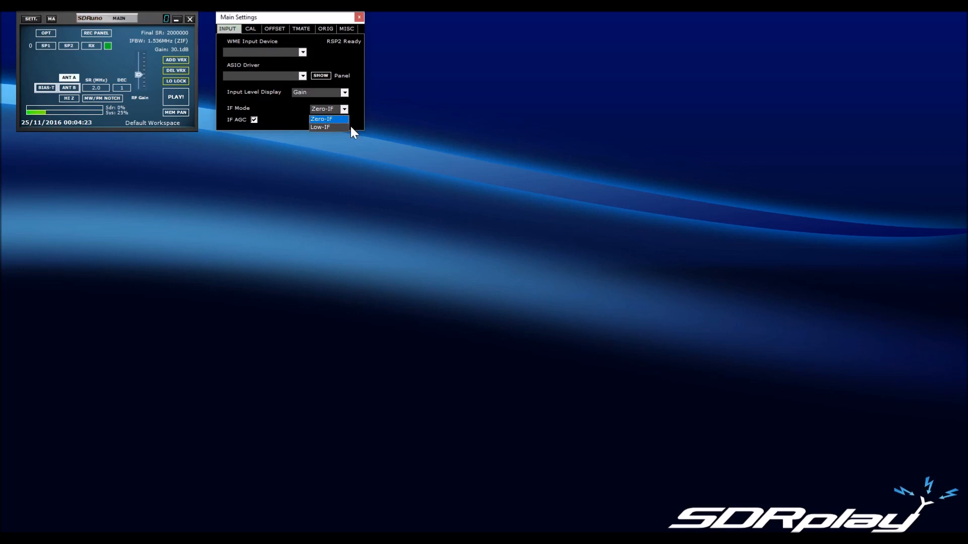
click(321, 119)
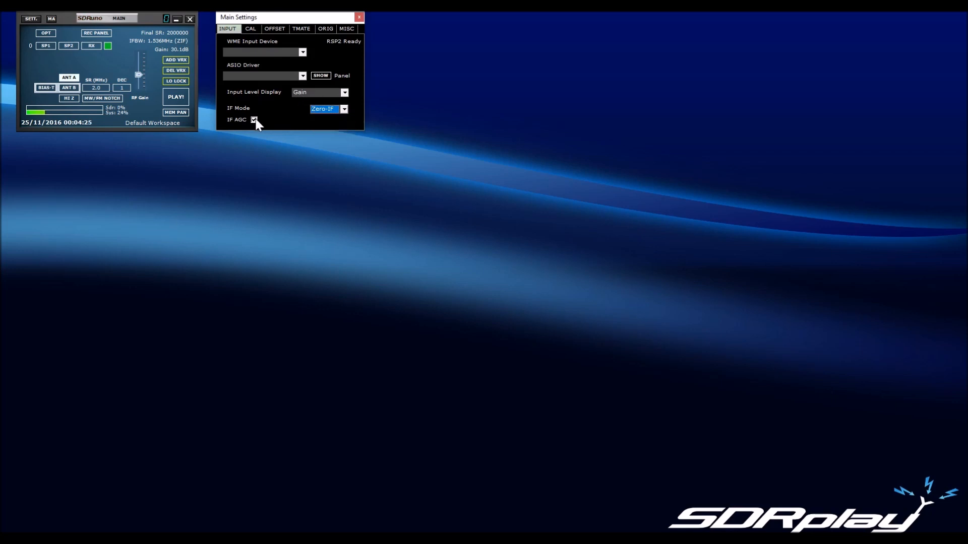
click(254, 119)
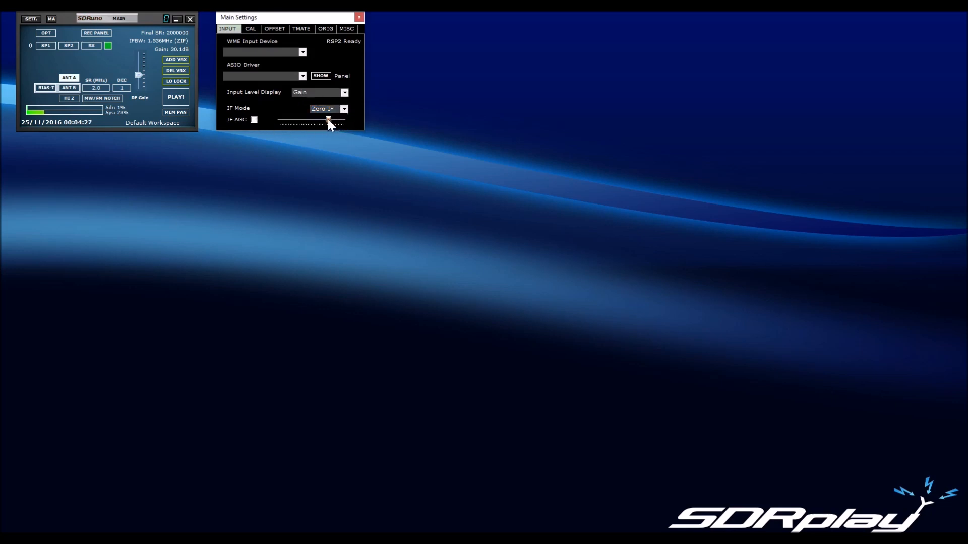
drag(327, 120, 318, 123)
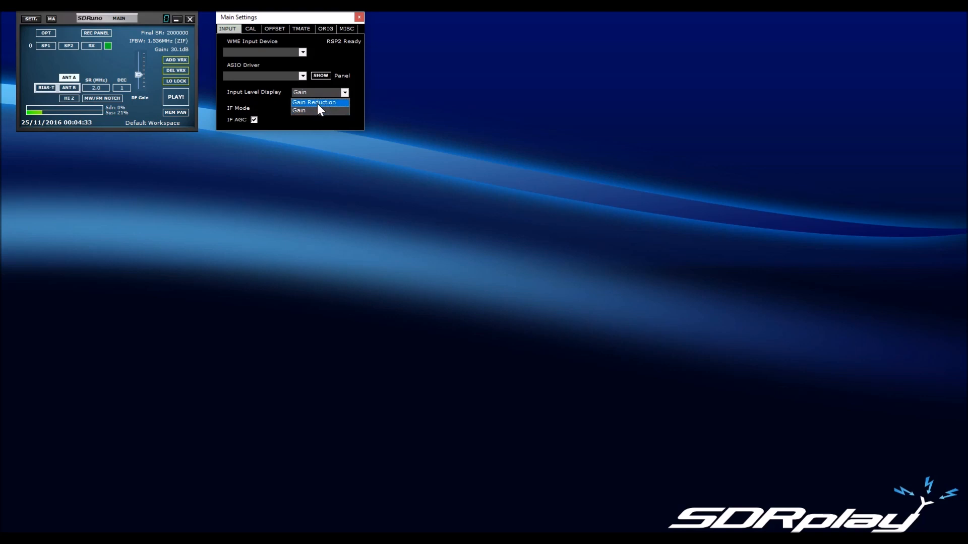
click(313, 102)
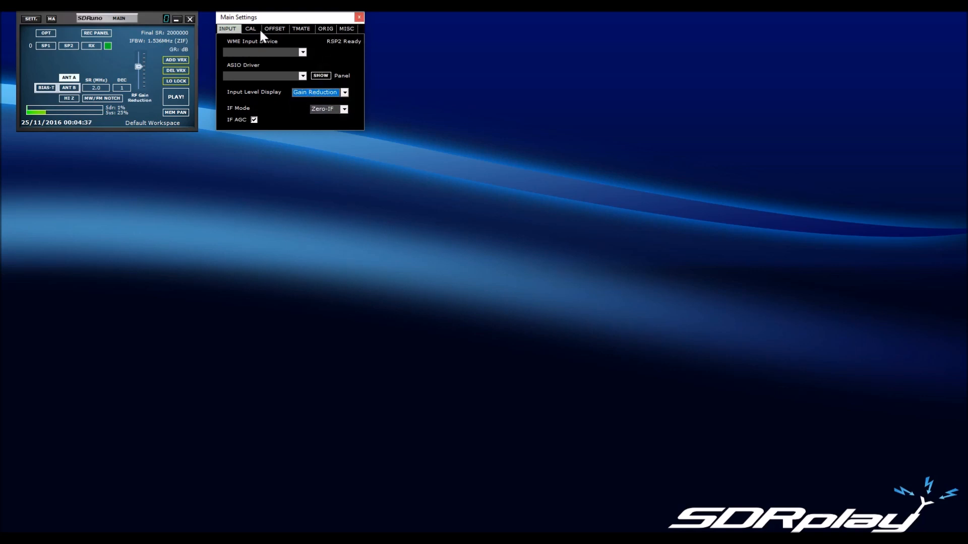
On the CAL page toggle Reference Clock Output on then off, and close Main Settings.
click(250, 28)
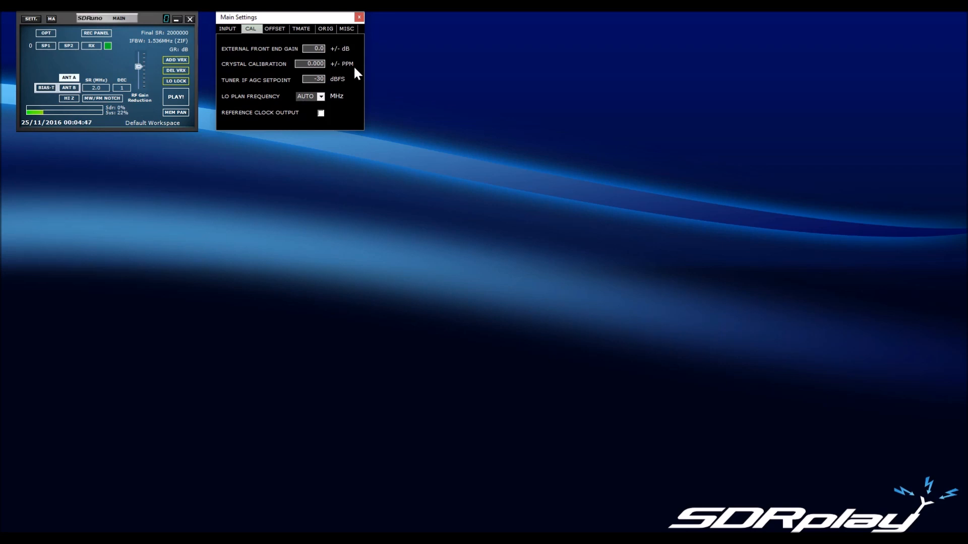
mouse_move(357, 50)
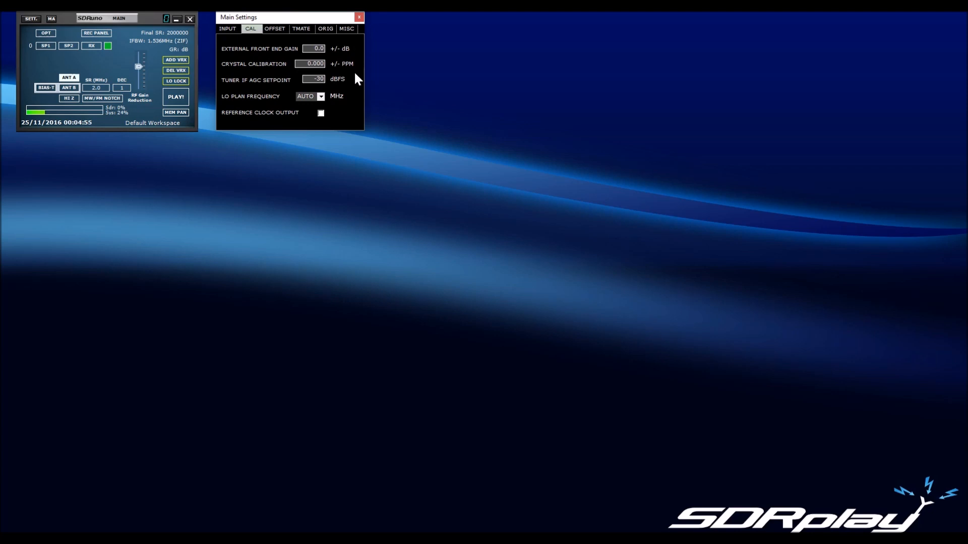
click(320, 112)
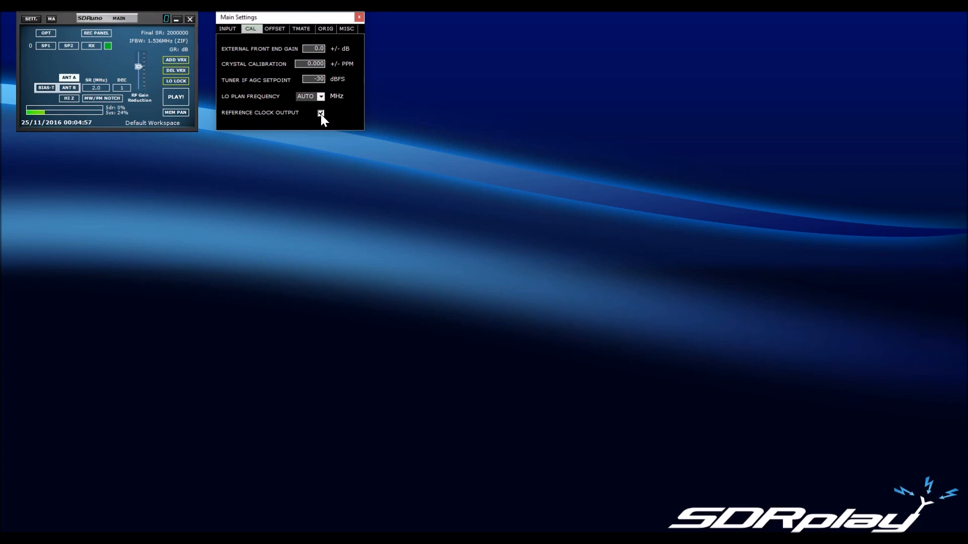
click(320, 112)
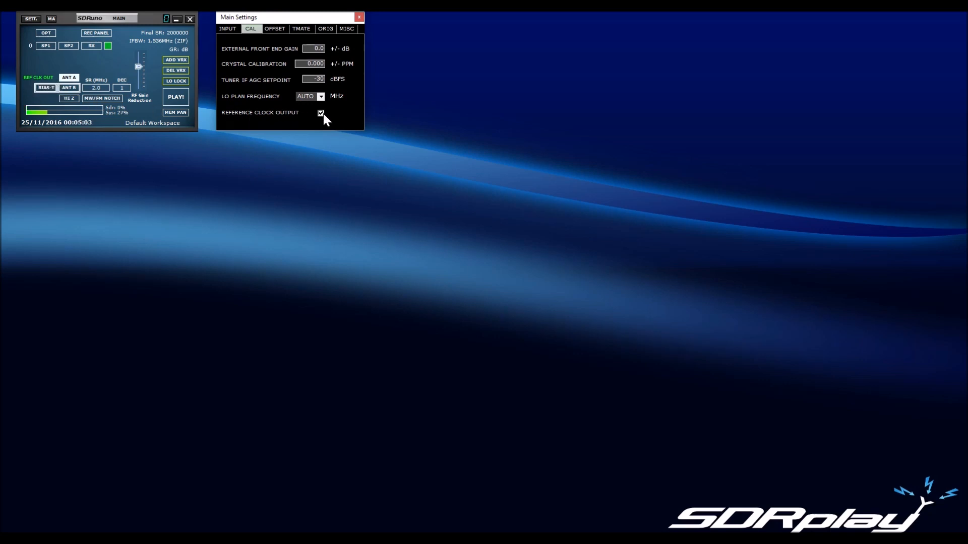
click(321, 113)
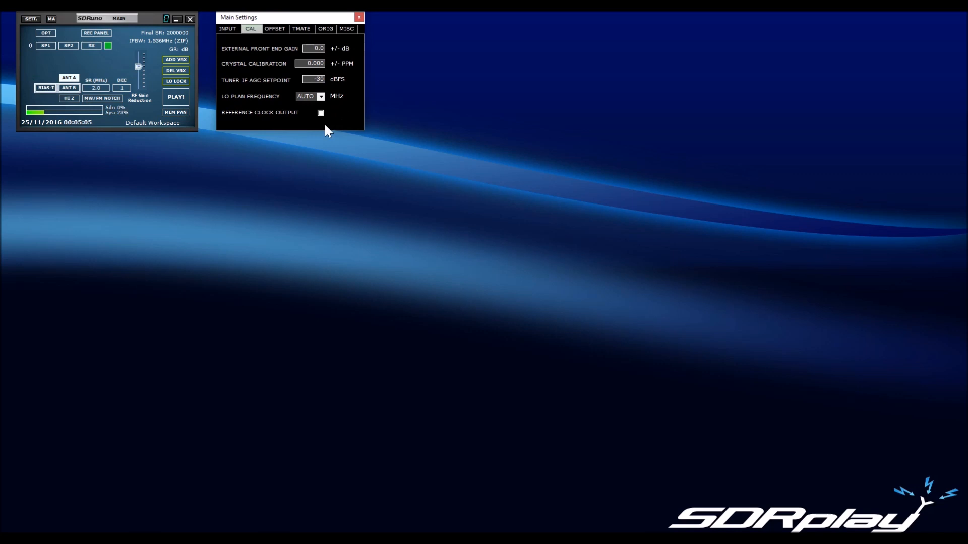
mouse_move(353, 92)
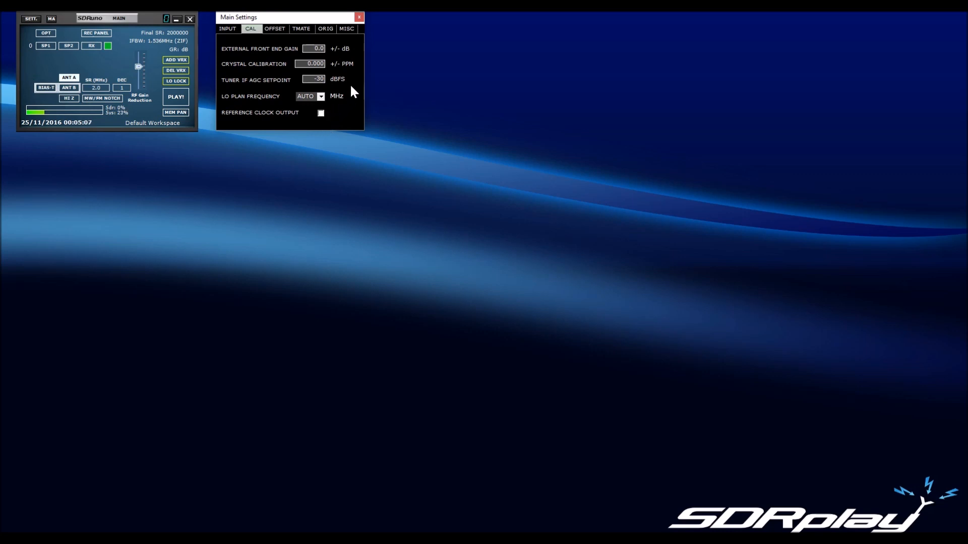
mouse_move(360, 69)
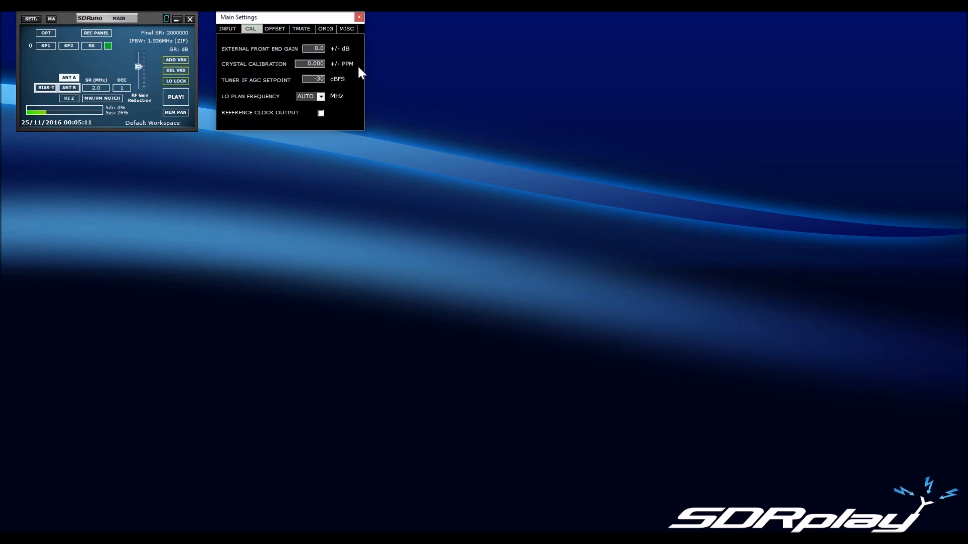
mouse_move(350, 117)
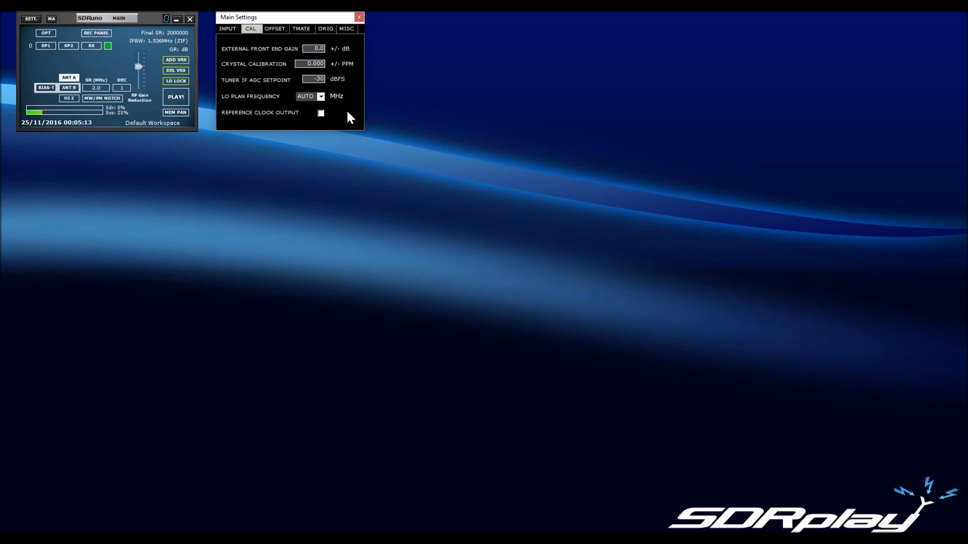
mouse_move(363, 43)
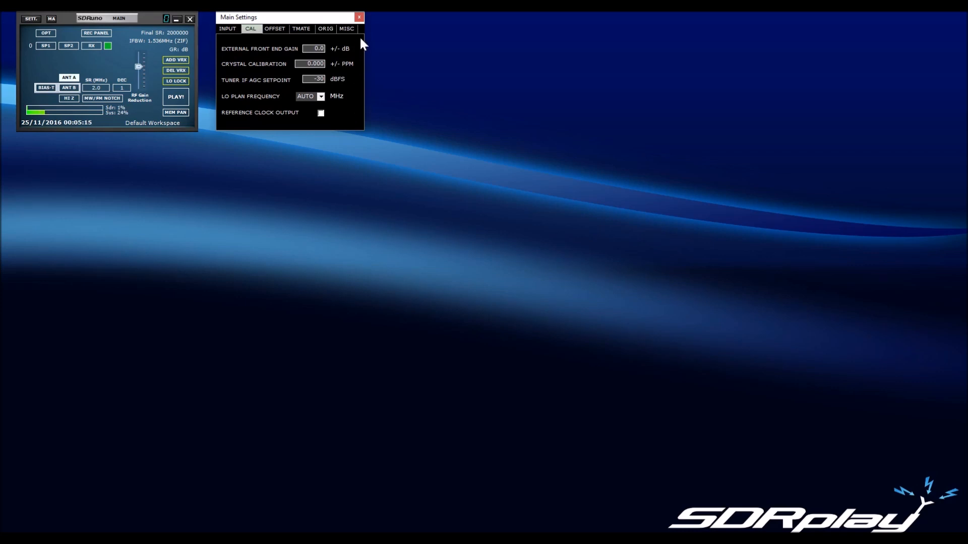
click(358, 18)
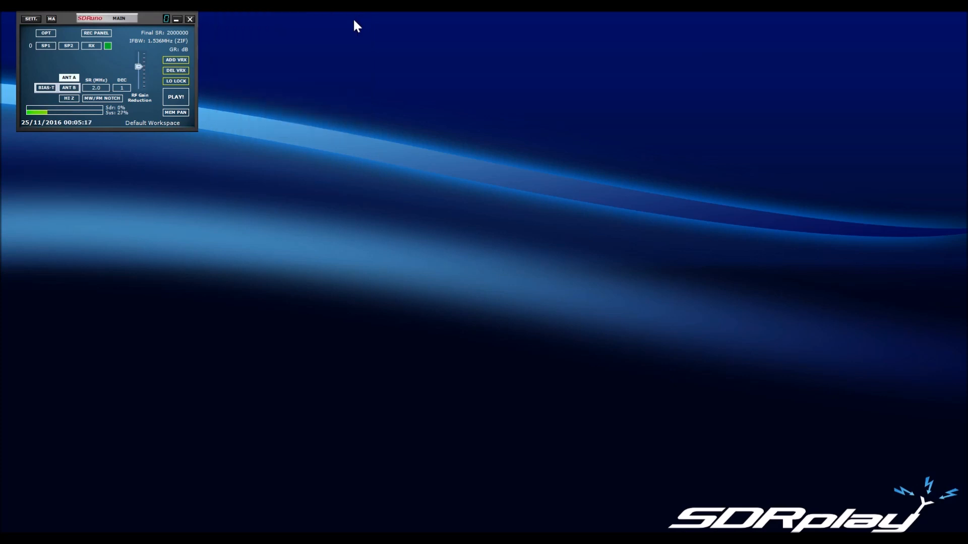
mouse_move(92, 66)
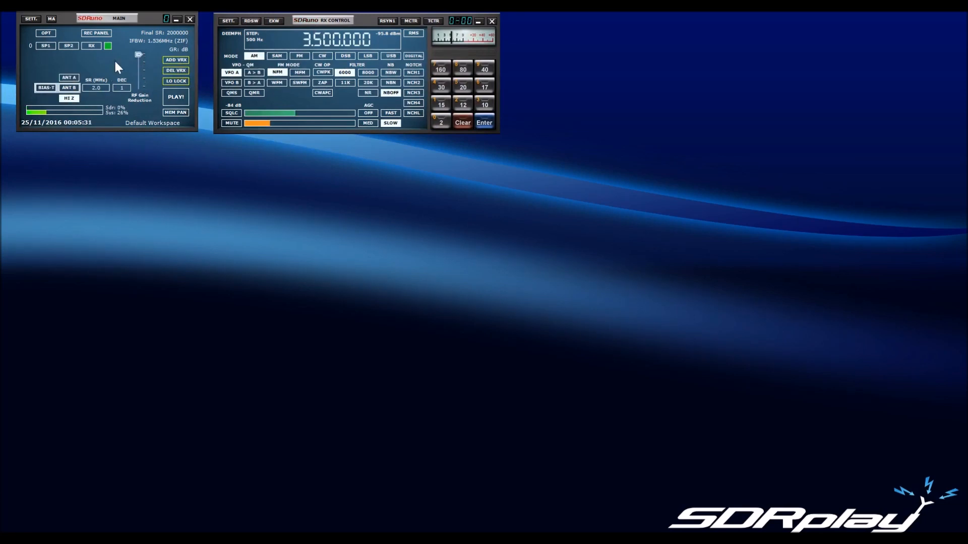
mouse_move(90, 66)
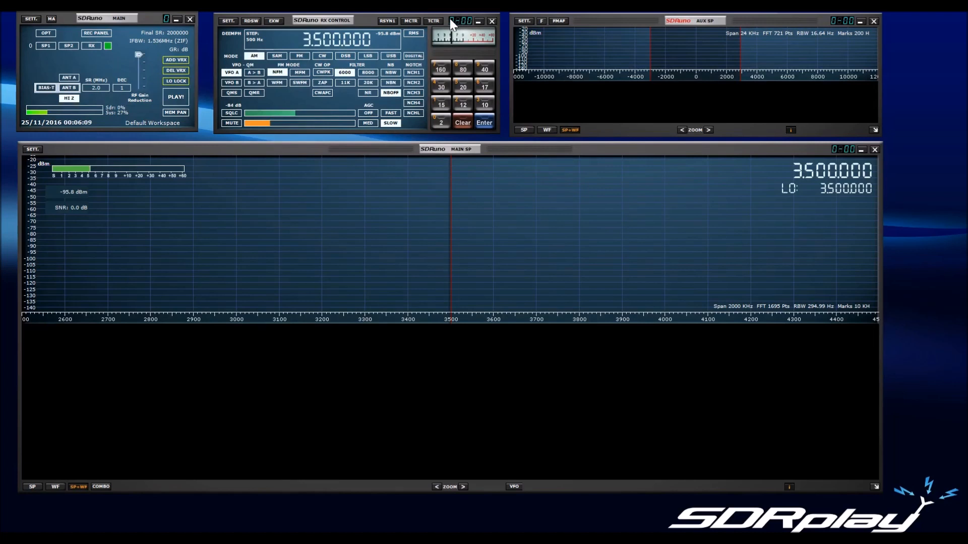
mouse_move(395, 40)
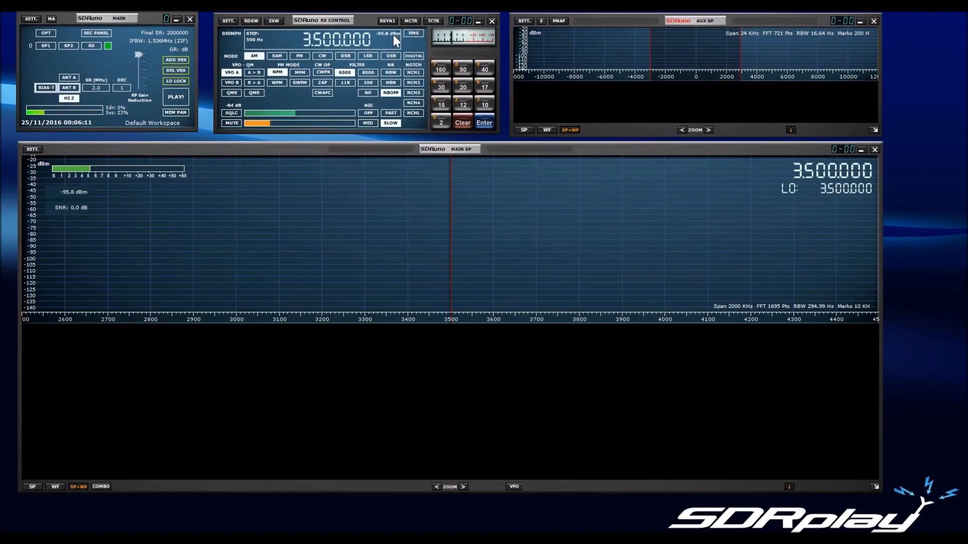
mouse_move(393, 37)
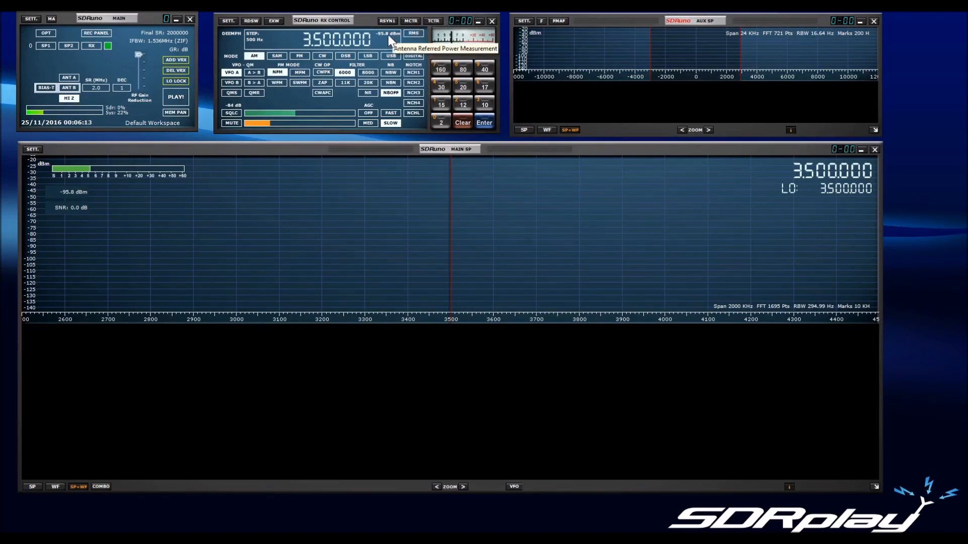
mouse_move(39, 59)
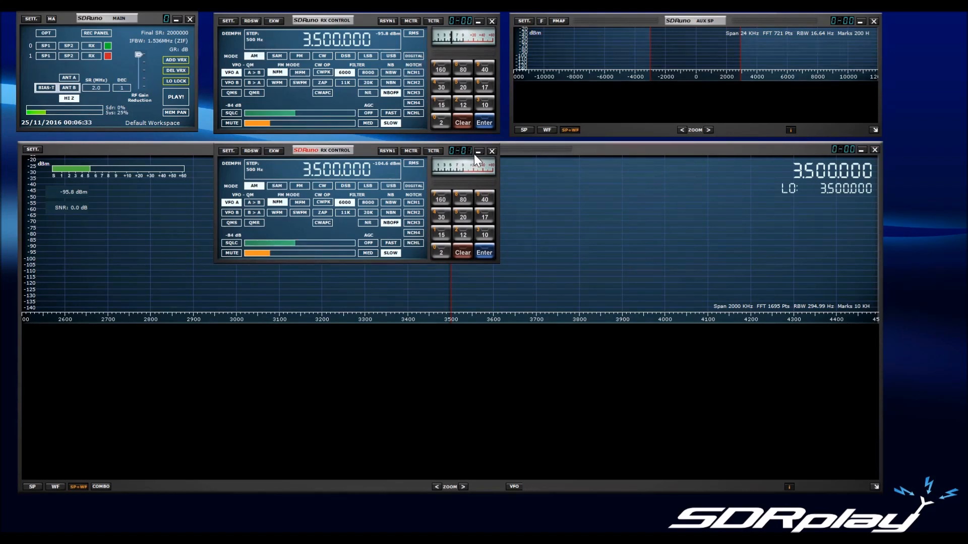
mouse_move(123, 99)
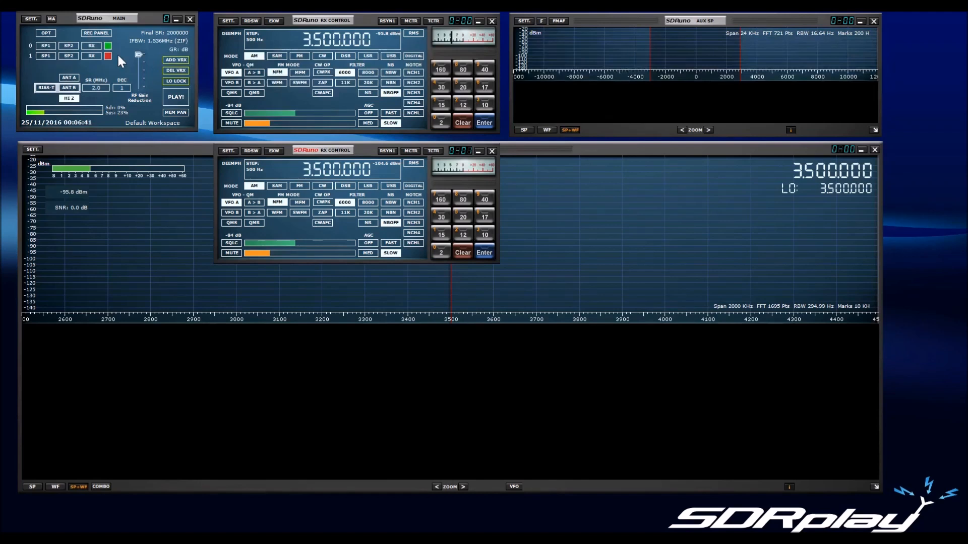
Add a second virtual receiver, then remove it again leaving one receiver.
click(107, 55)
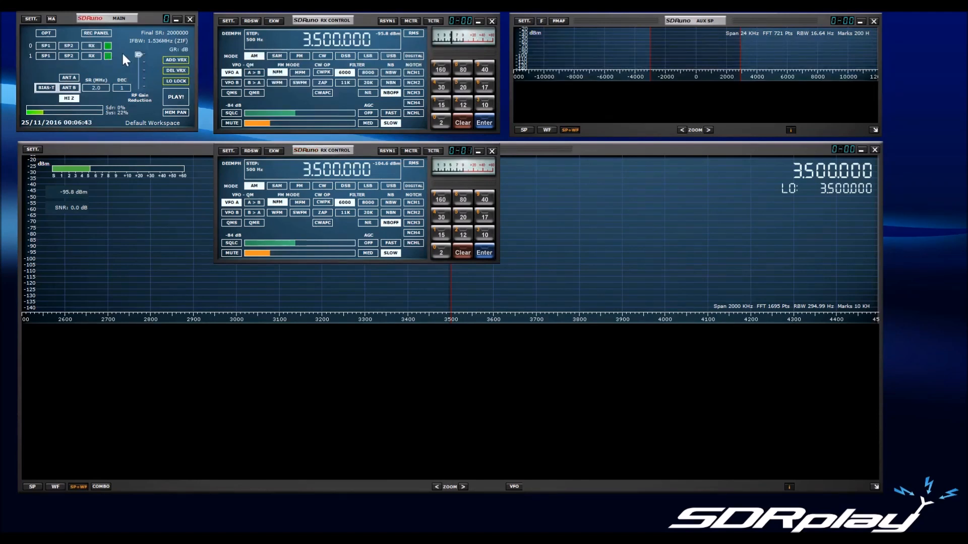
mouse_move(119, 61)
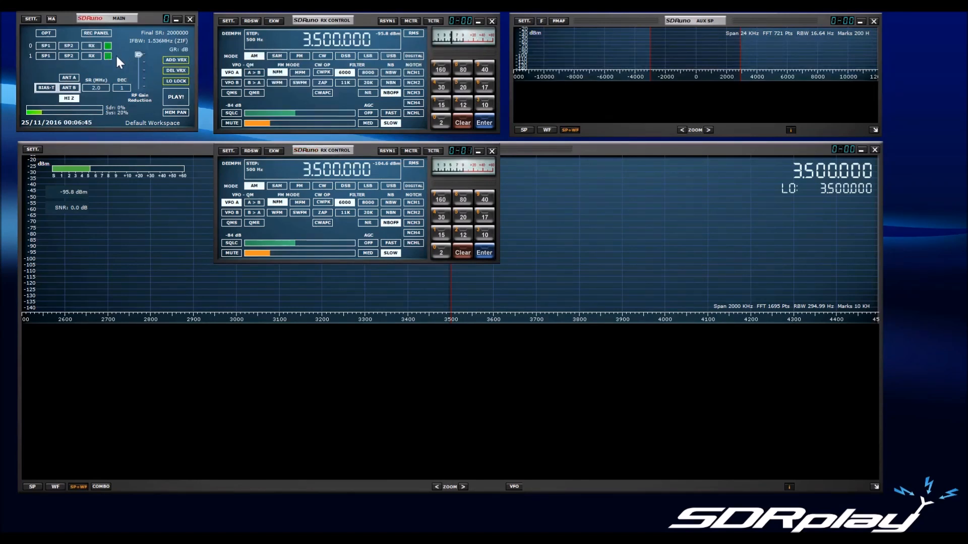
mouse_move(90, 76)
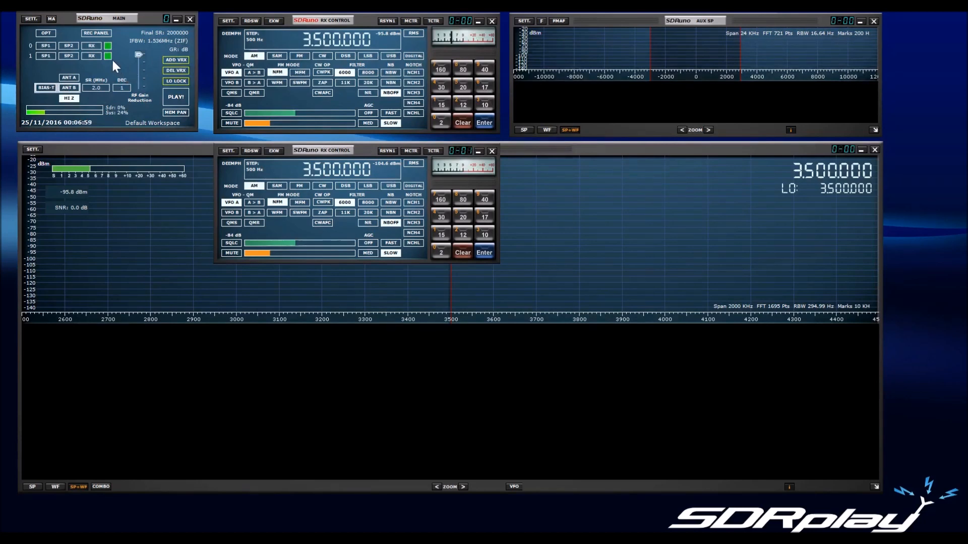
mouse_move(142, 79)
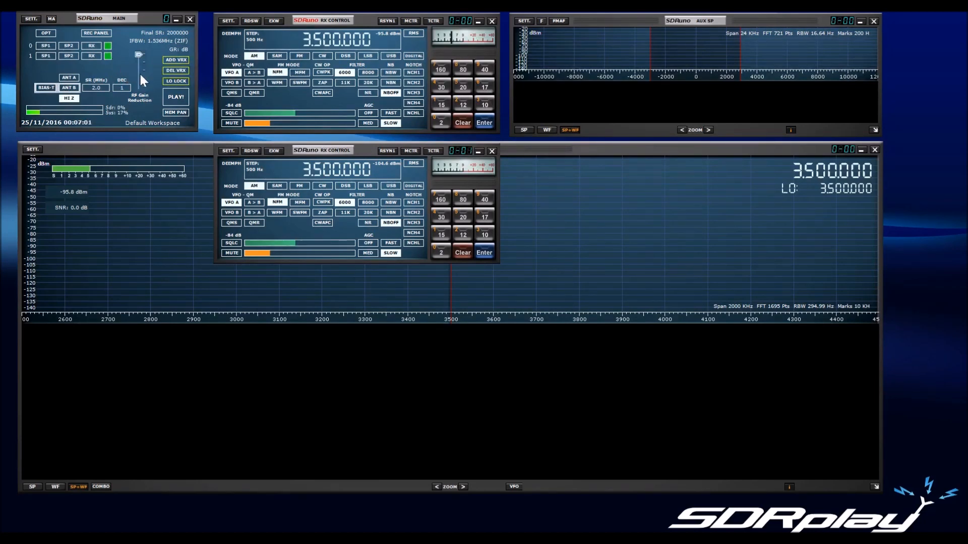
click(92, 56)
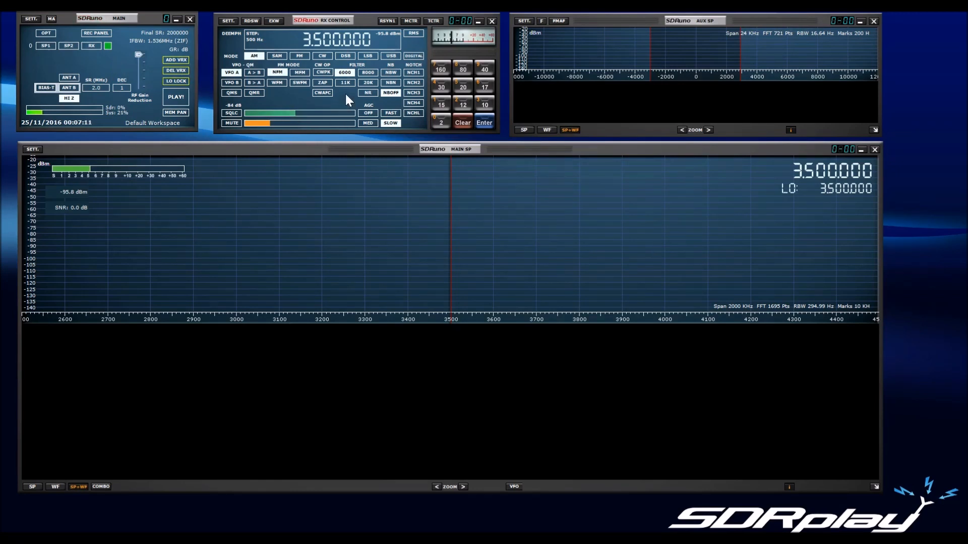
mouse_move(290, 97)
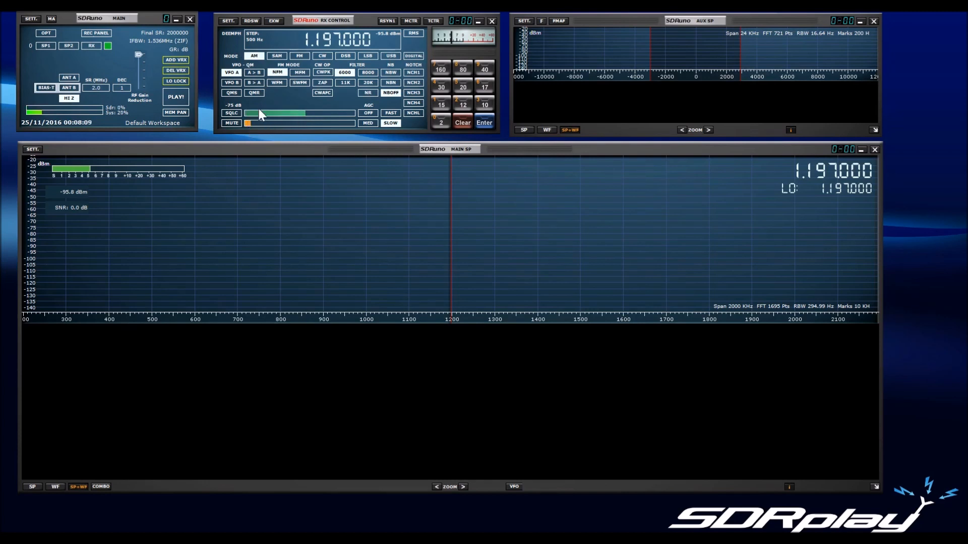
Adjust the main panel sample-rate control while the receiver streams at 1.197 MHz.
click(97, 88)
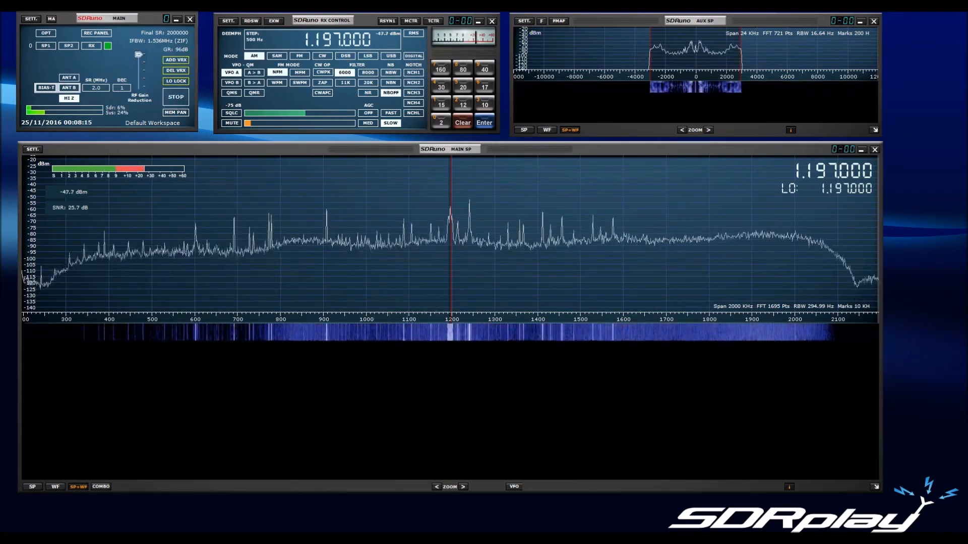
Zoom the main spectrum in twice to a span of about 827 kHz.
click(463, 487)
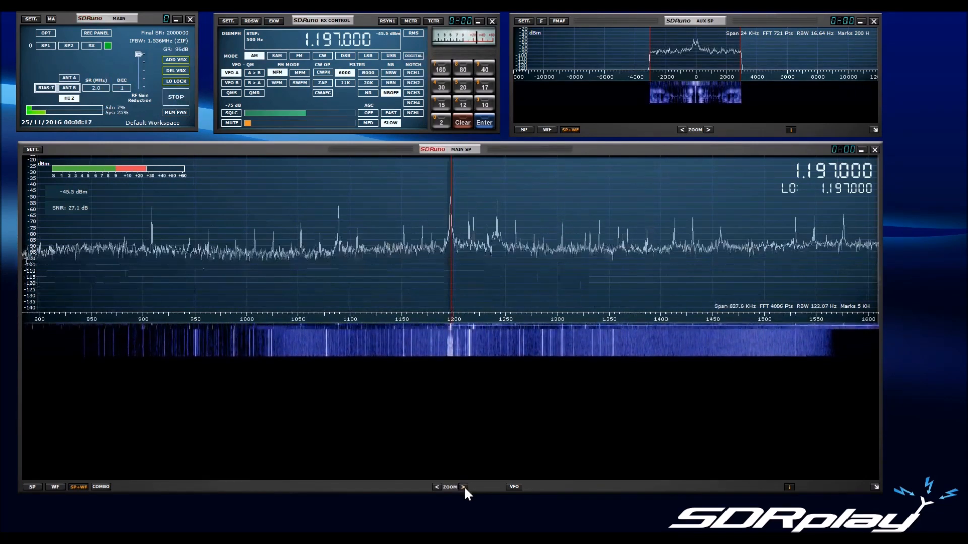
click(463, 487)
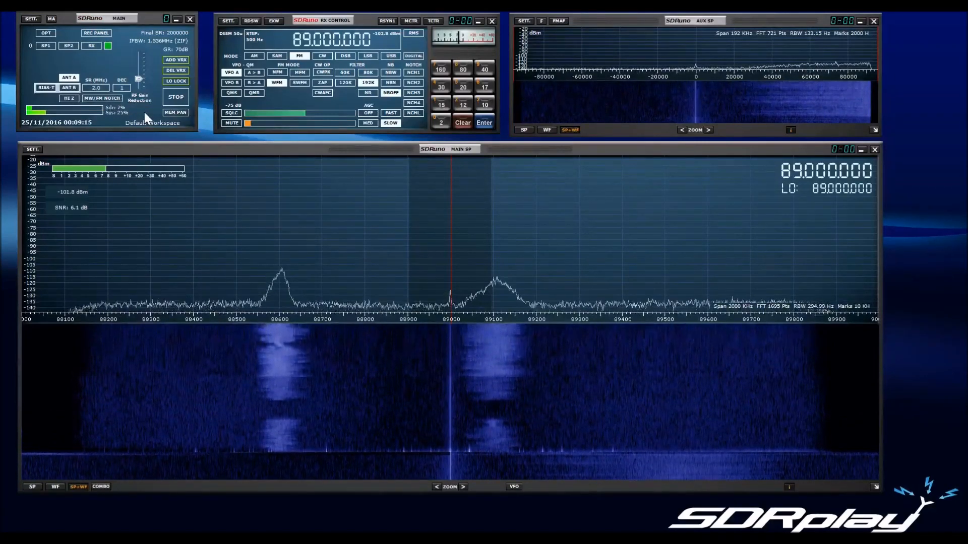
mouse_move(143, 115)
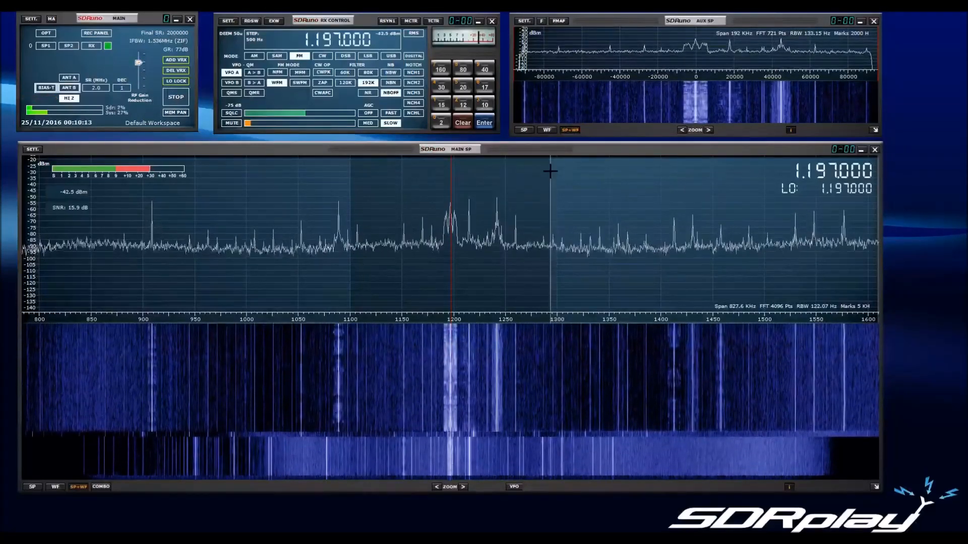
click(253, 55)
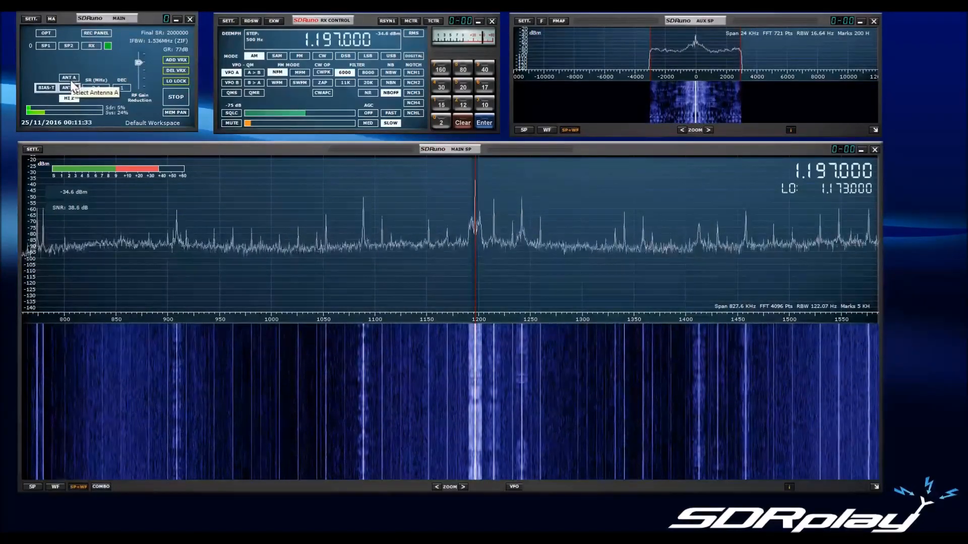
Switch reception to antenna input A.
click(69, 87)
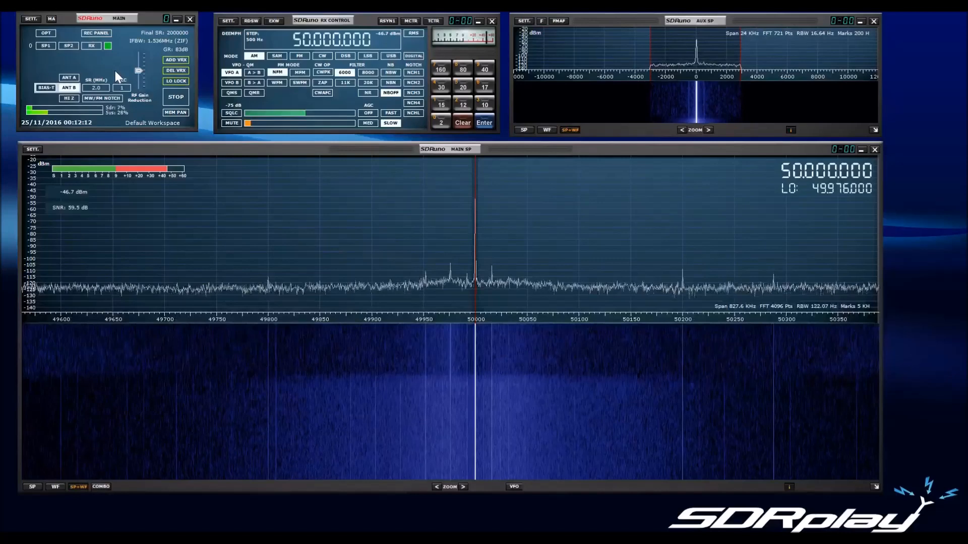
mouse_move(69, 77)
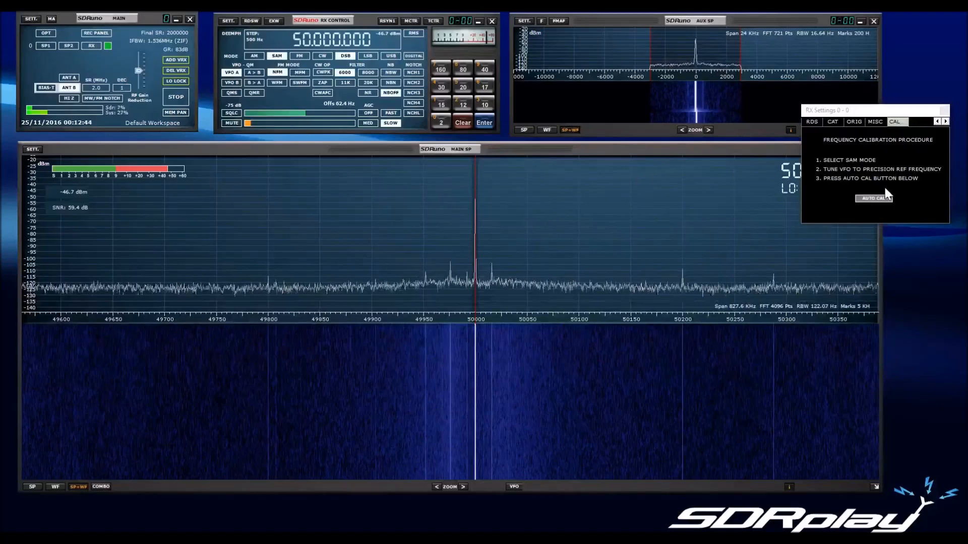
Run AUTO CAL on the 50 MHz reference so the offset falls to about 1 Hz.
click(874, 198)
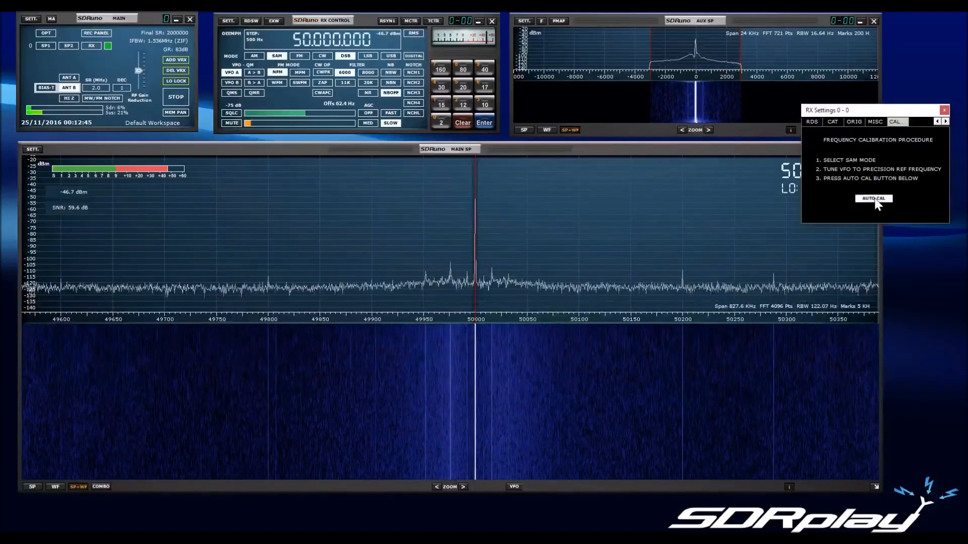
click(873, 199)
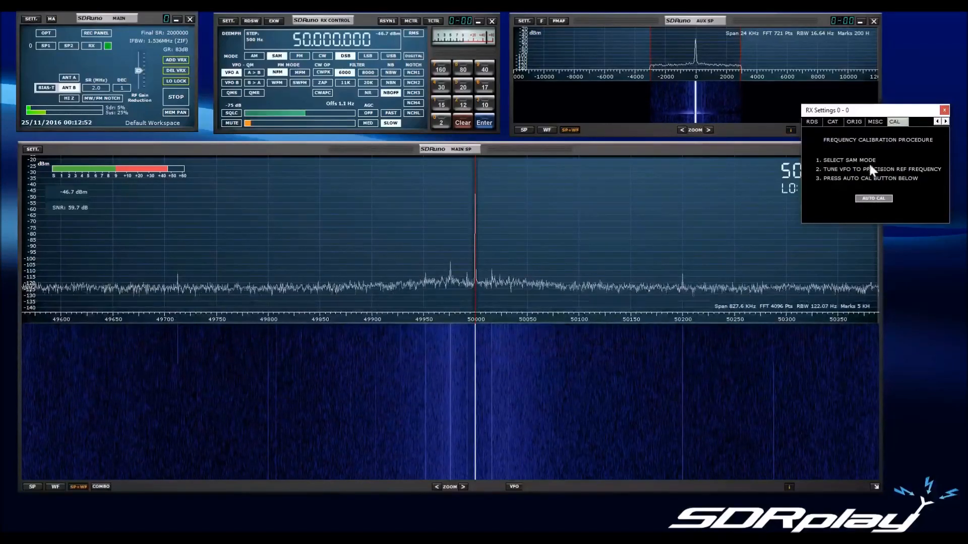
mouse_move(904, 157)
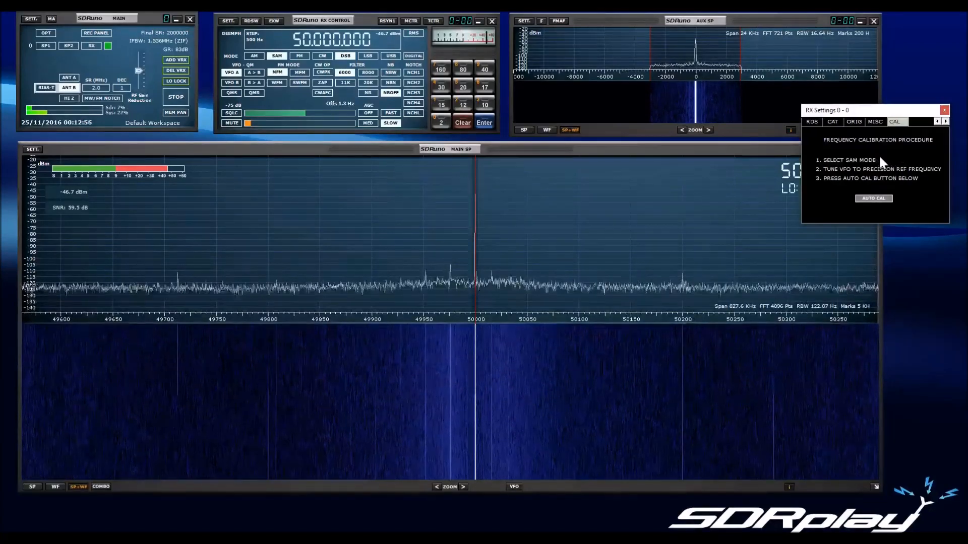
mouse_move(907, 150)
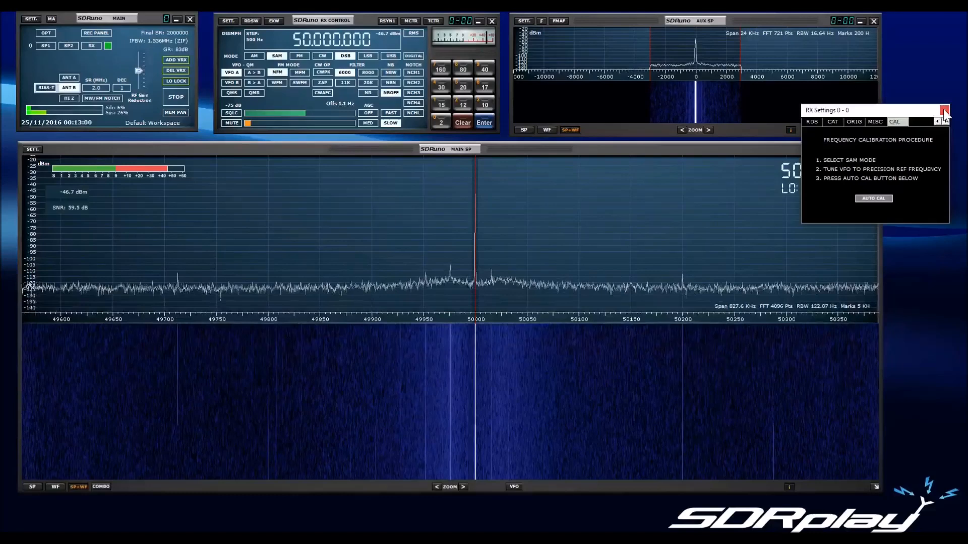
Close the RX Settings calibration panel, leaving the calibrated 50 MHz spectrum and waterfall on screen.
click(944, 111)
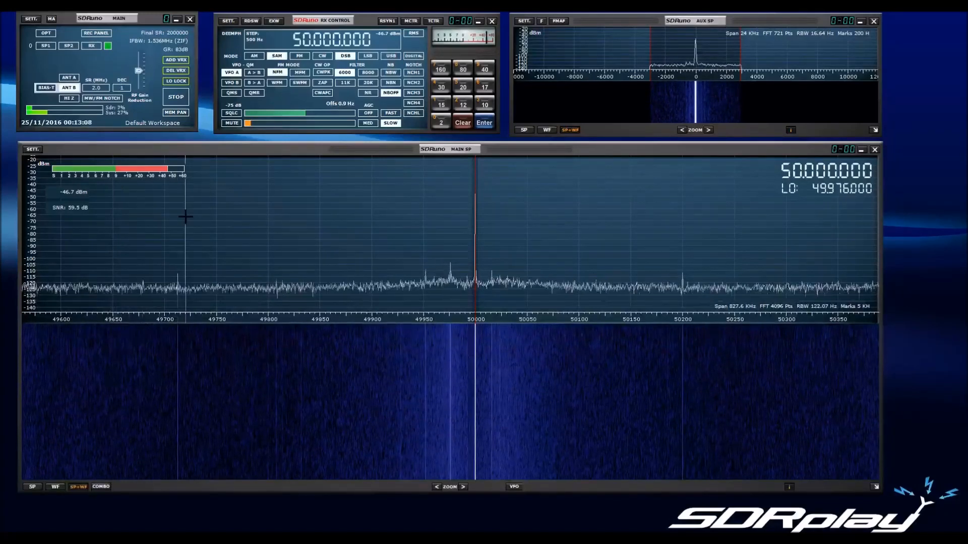
mouse_move(199, 220)
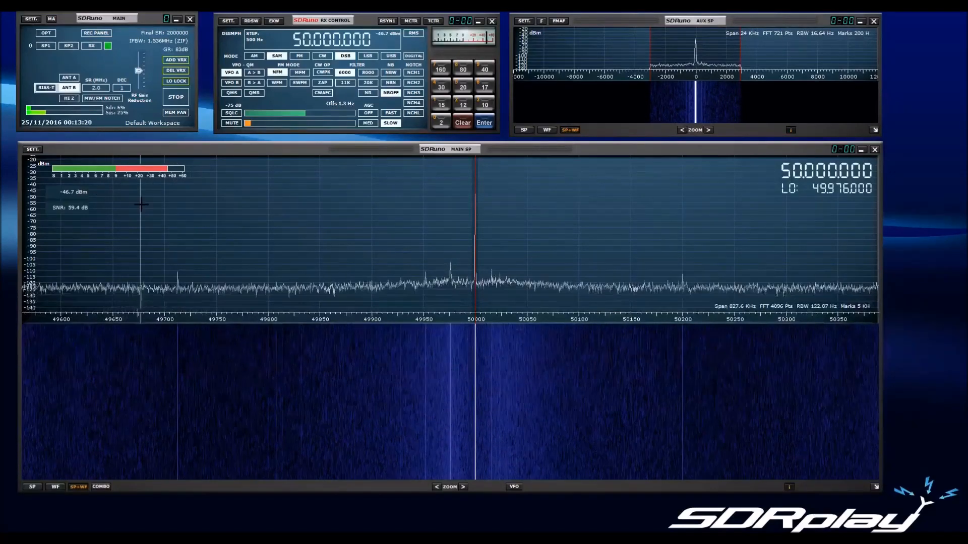
mouse_move(192, 211)
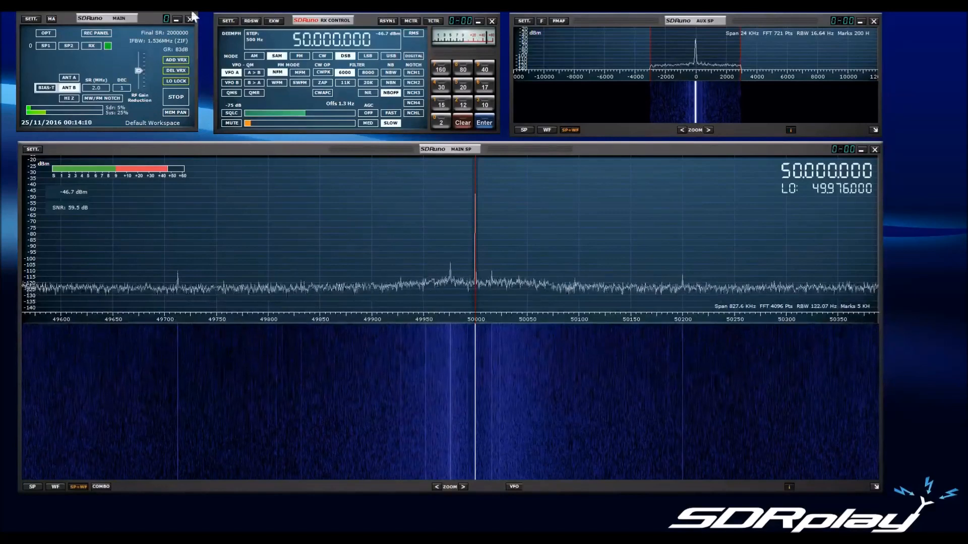
Briefly review the Input page of Main Settings, then close it to return to RX Control at 50 MHz.
click(227, 20)
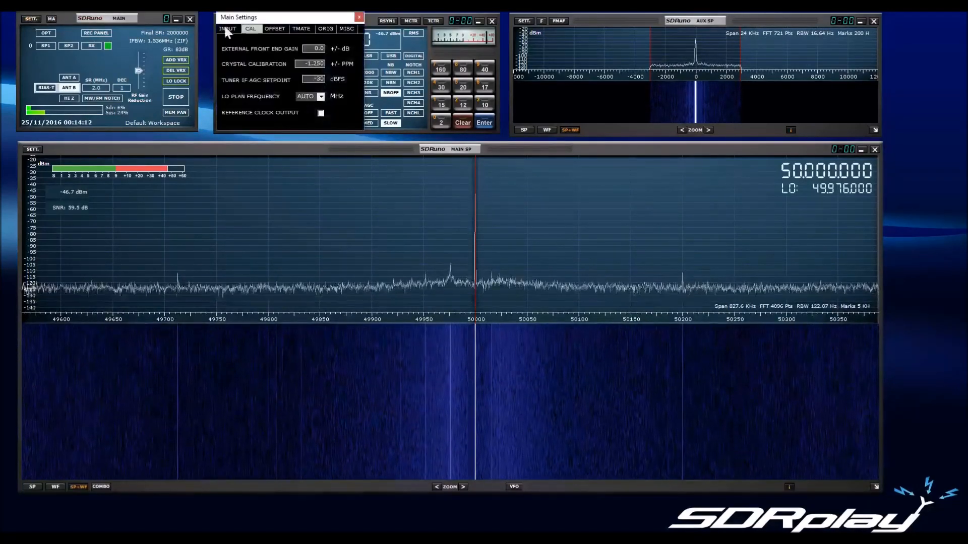
click(347, 29)
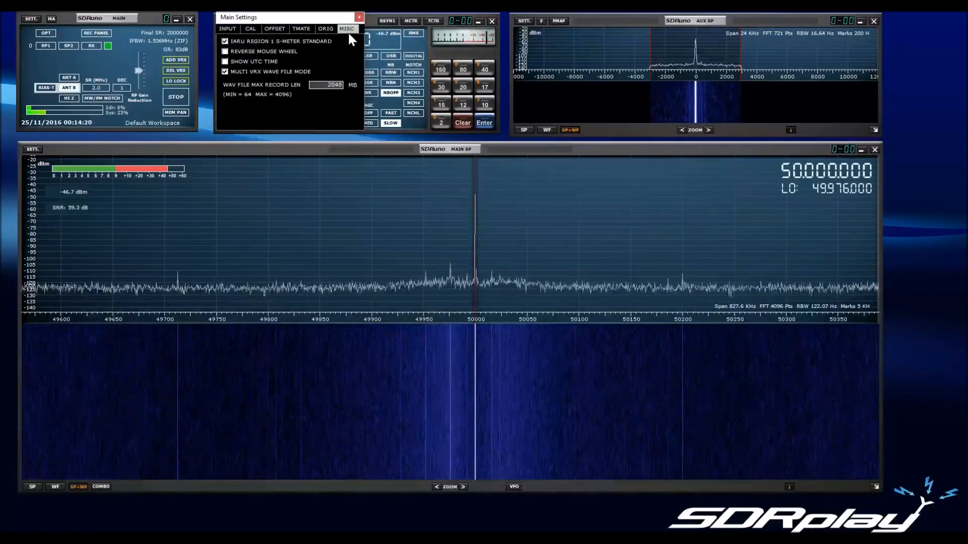
click(359, 17)
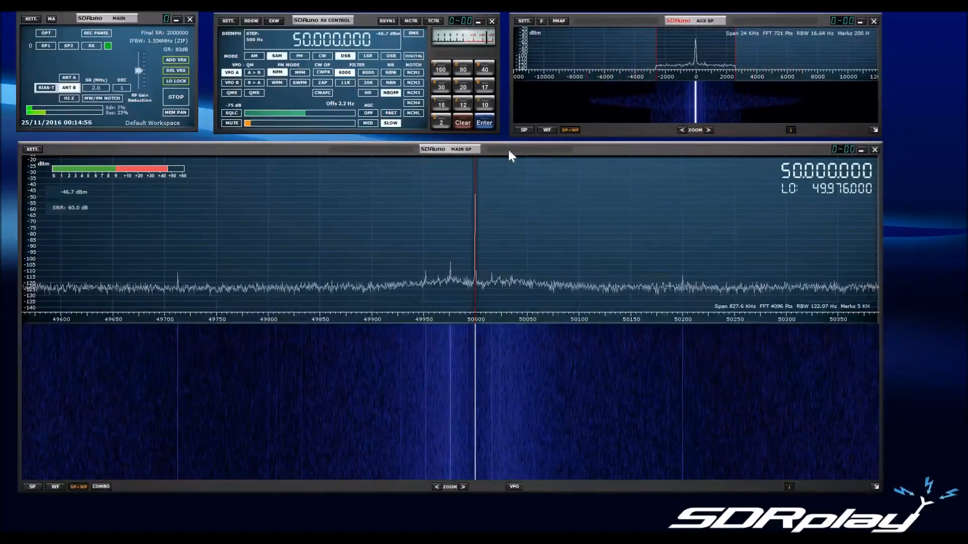
click(300, 55)
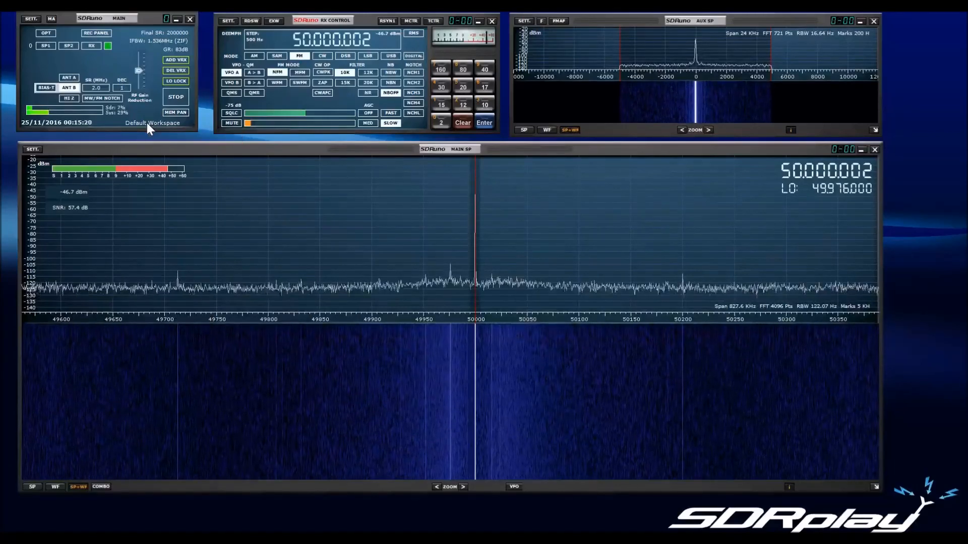
click(152, 123)
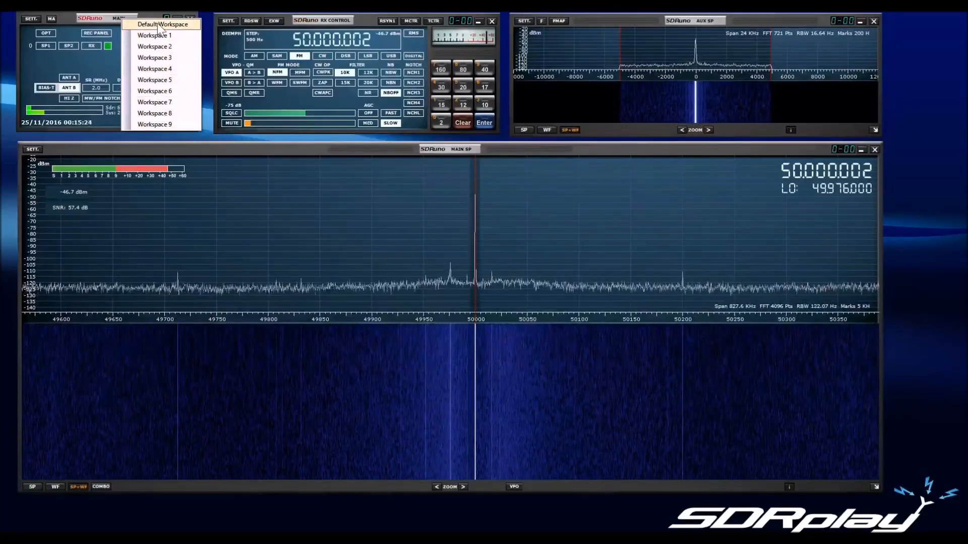
click(172, 25)
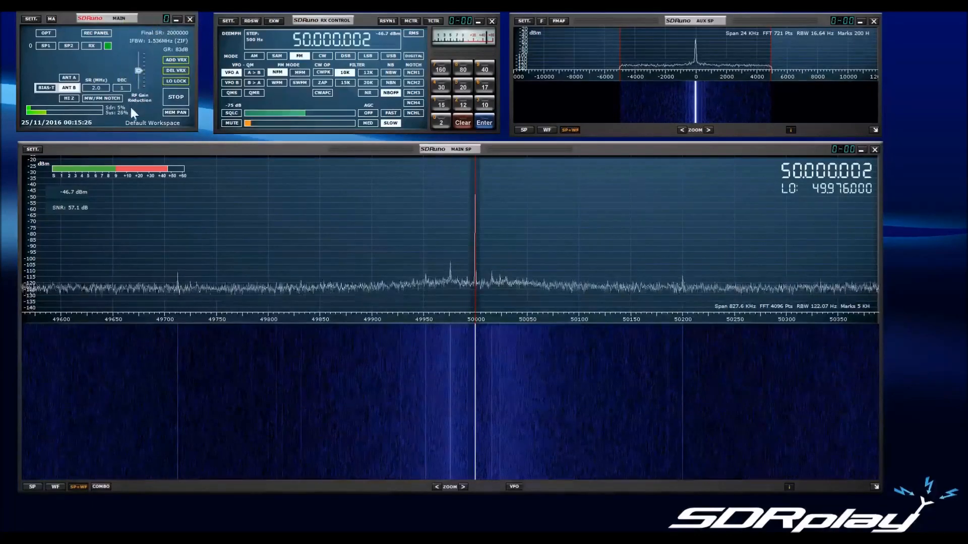